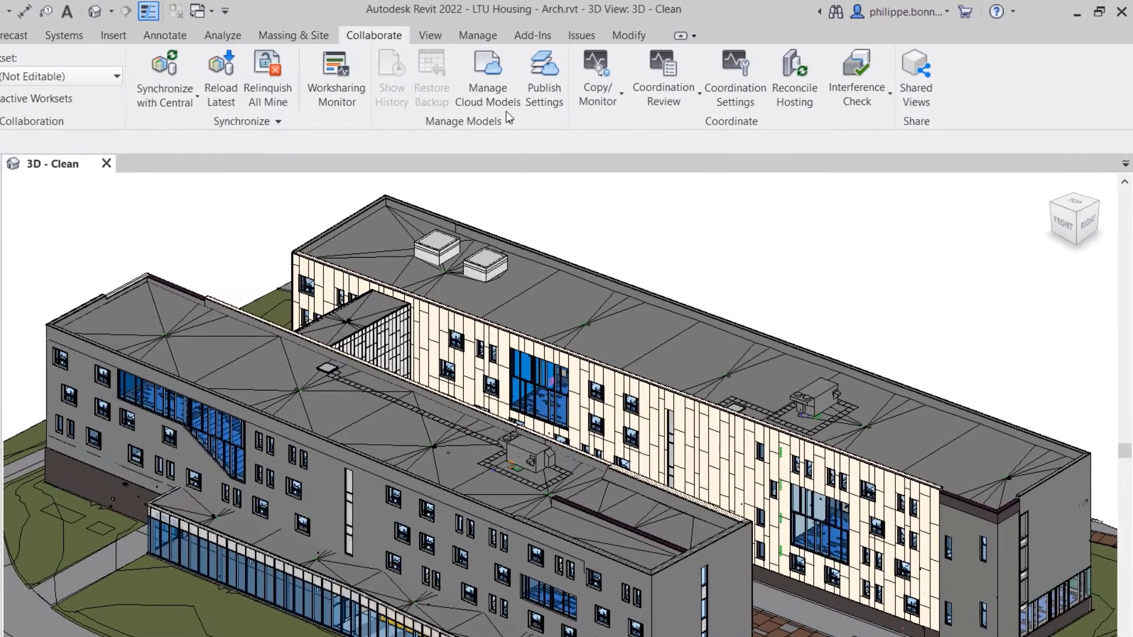
mouse_move(487, 78)
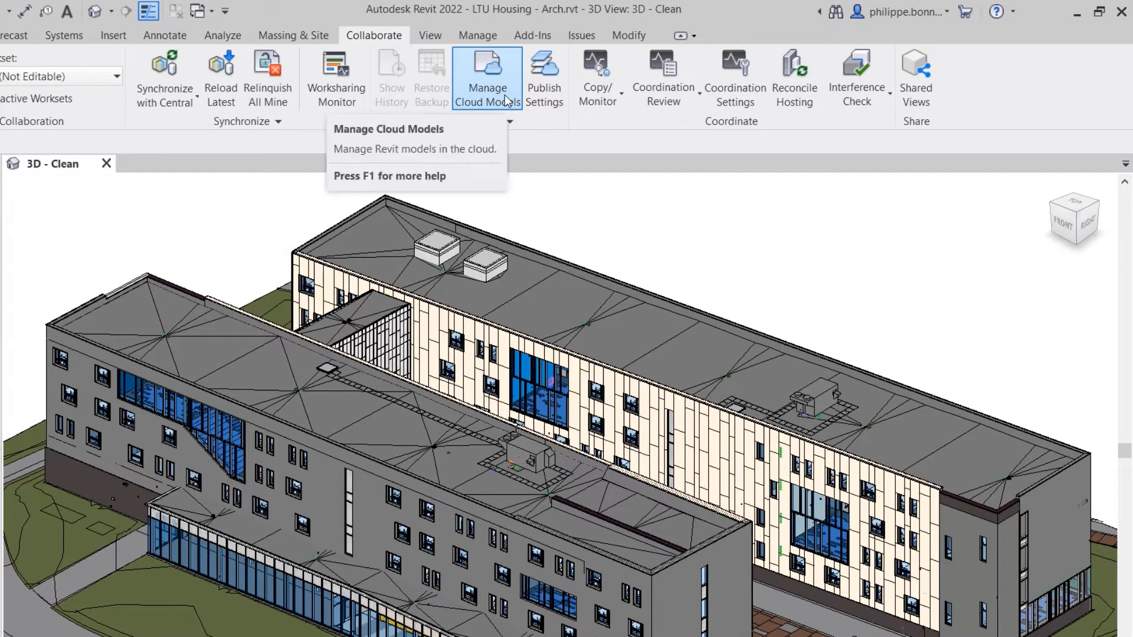
mouse_move(506, 101)
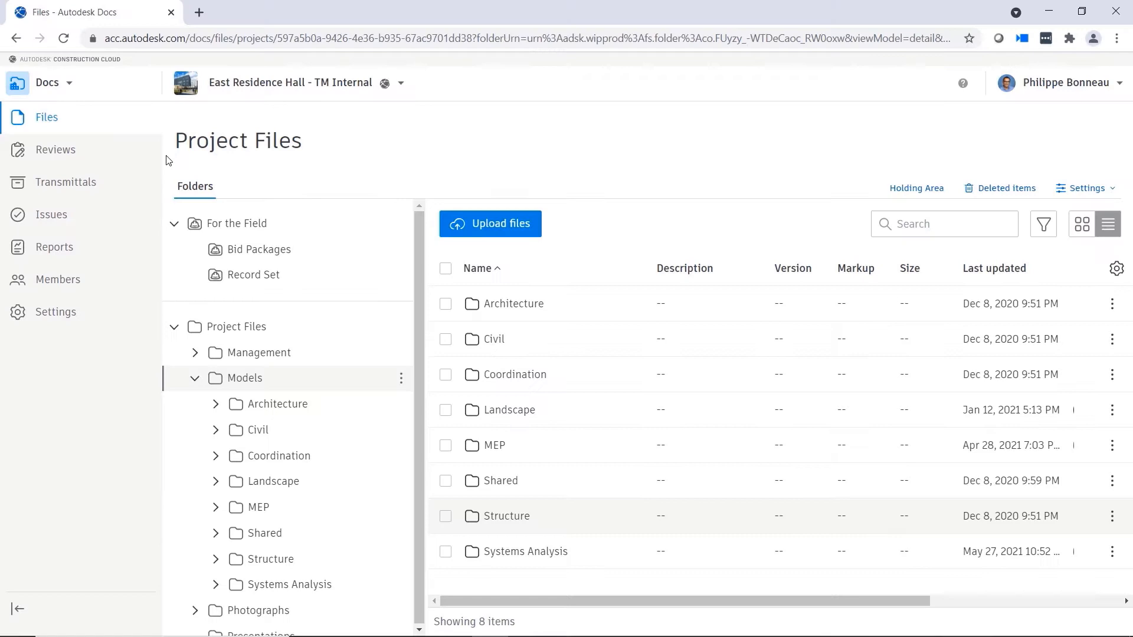
Switch to Model Coordination and scroll to the 12-model clash matrix
left_click(51, 83)
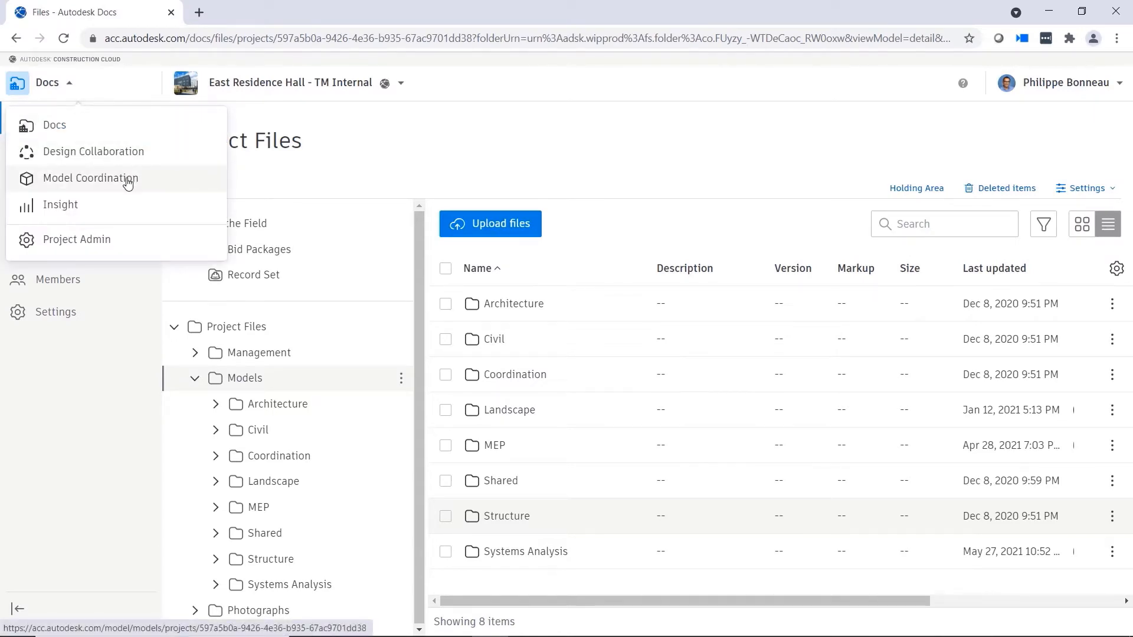
left_click(89, 178)
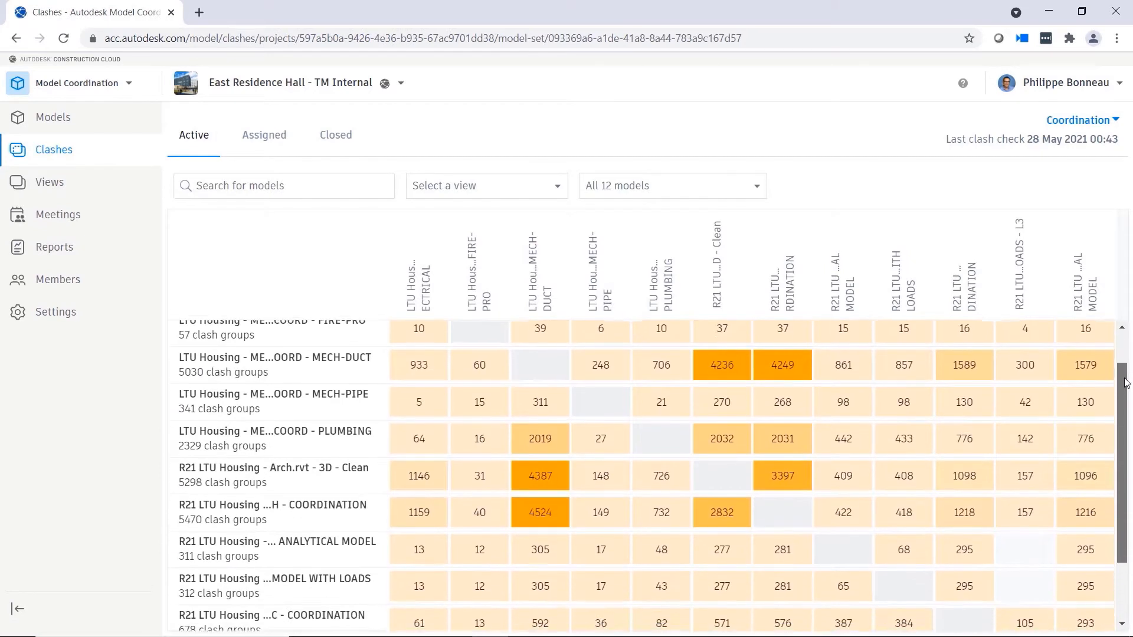
scroll("down", 3)
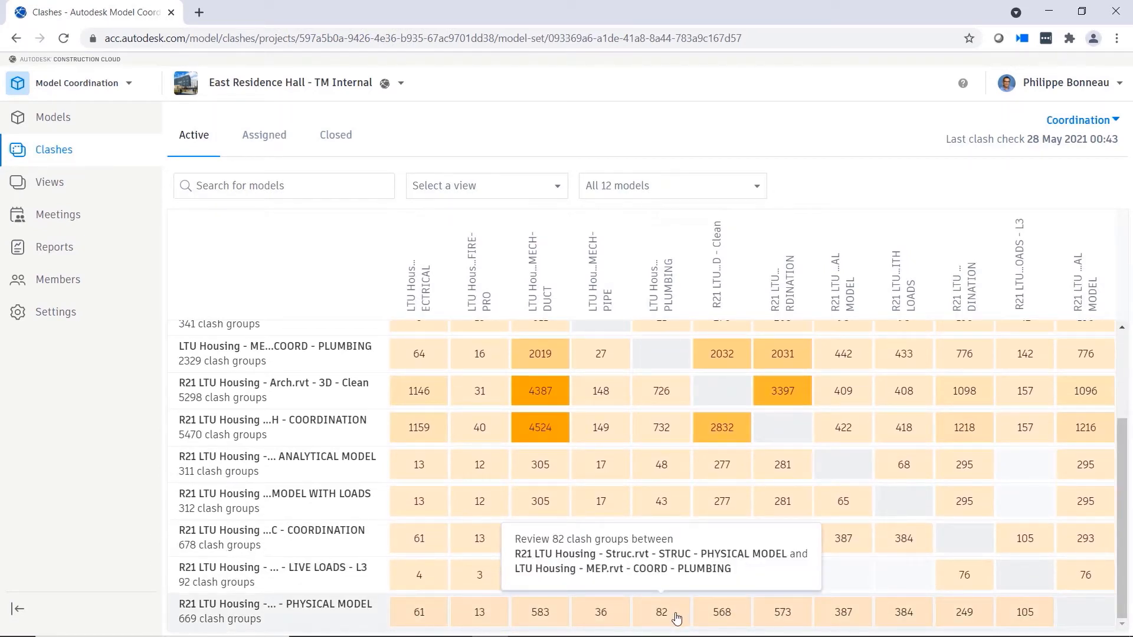
Isolate the Basic Wall [889823] pipe clash from the 82 structure-versus-plumbing groups
left_click(660, 611)
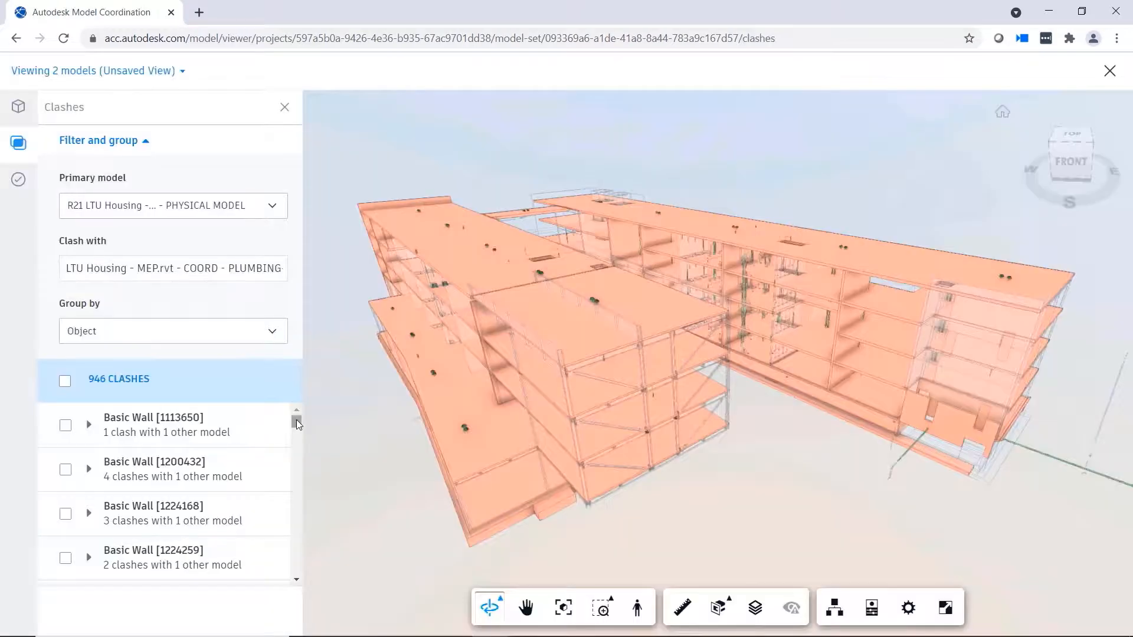
scroll("down", 3)
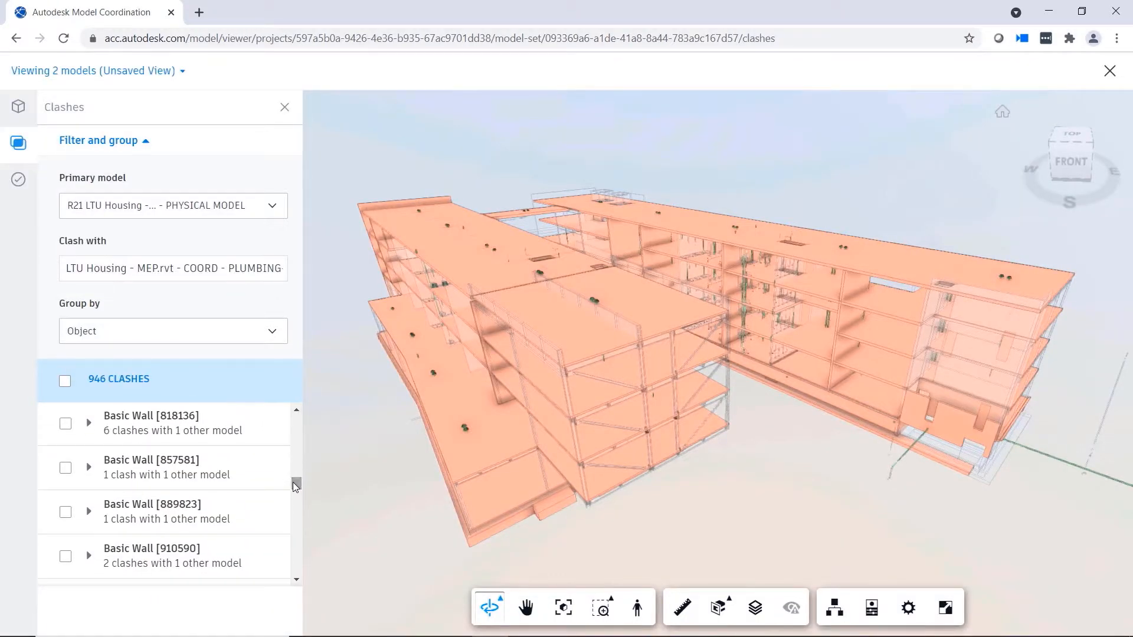
left_click(65, 508)
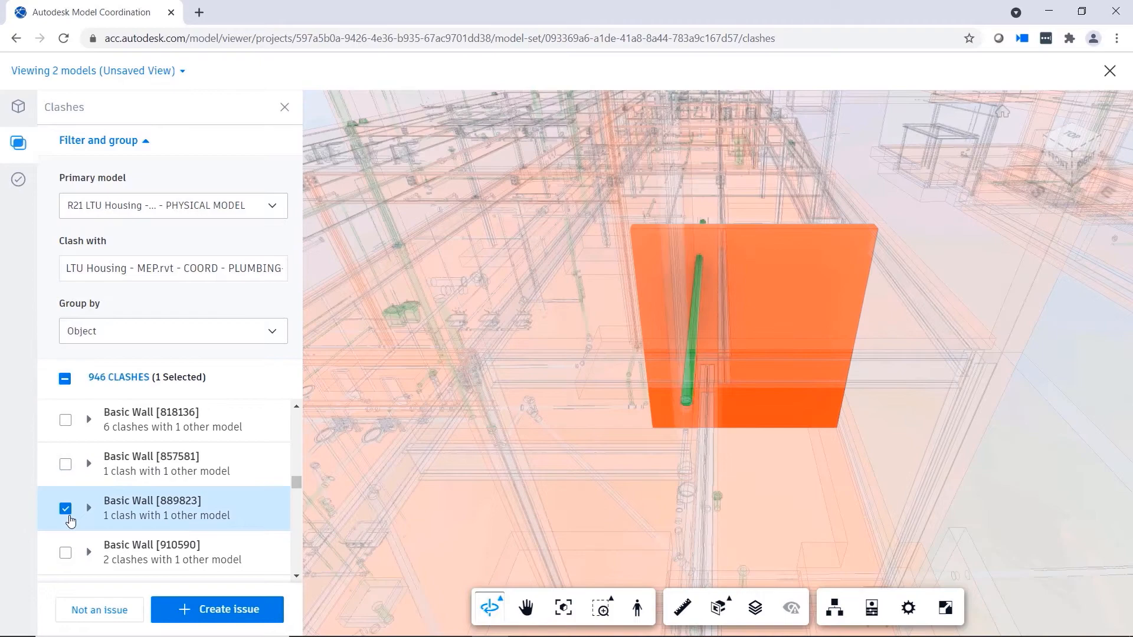
left_click(527, 607)
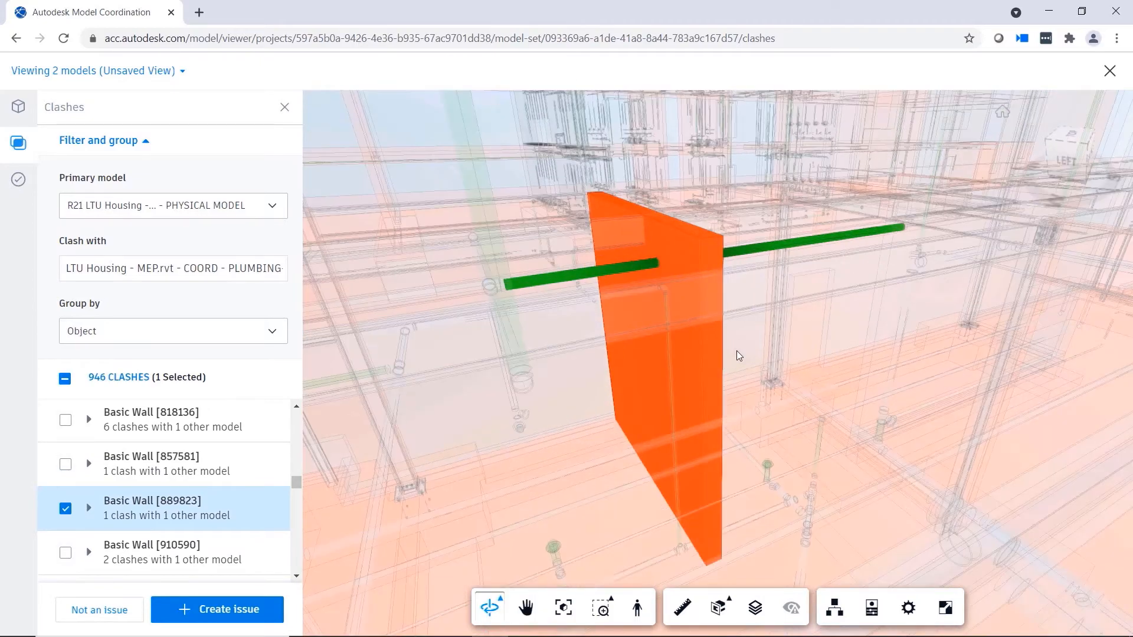
left_click(217, 609)
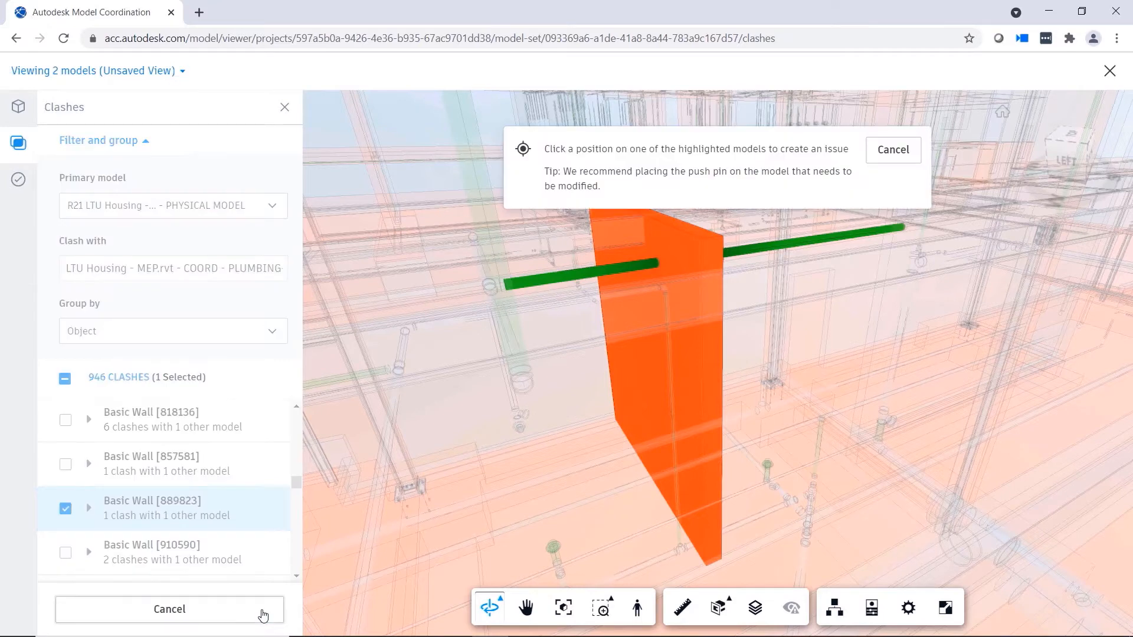
left_click(665, 261)
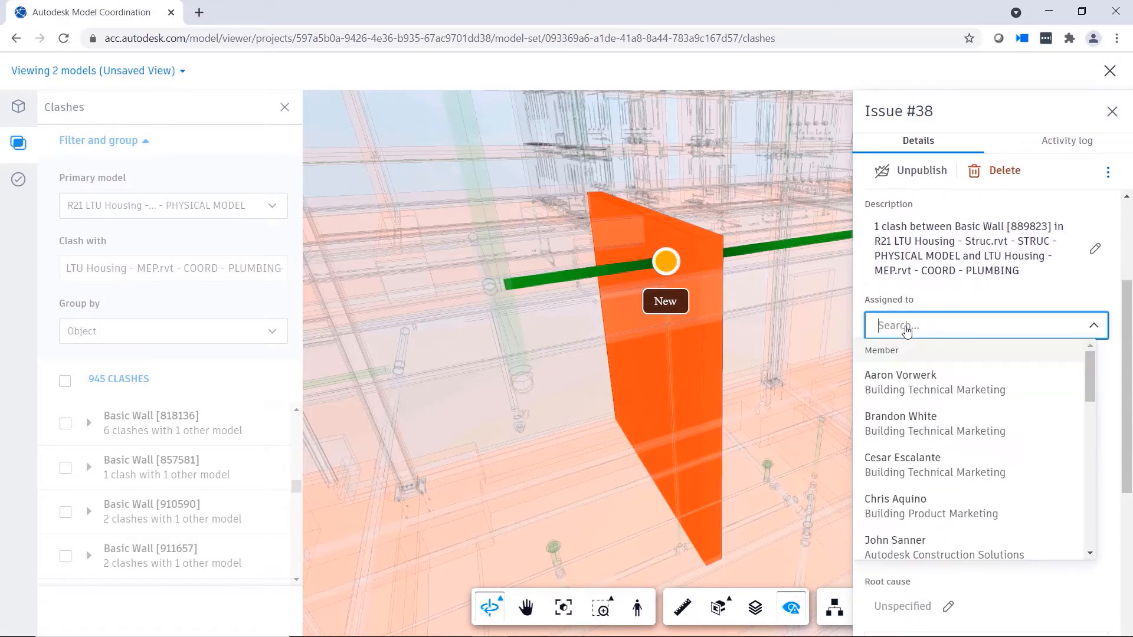
left_click(900, 423)
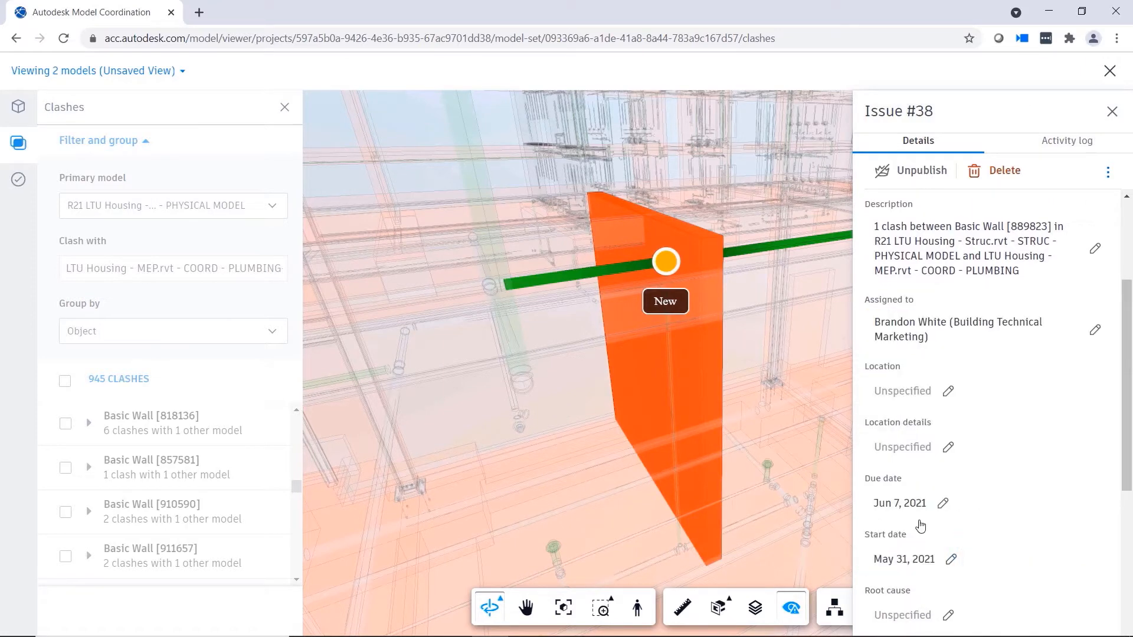
scroll("down", 3)
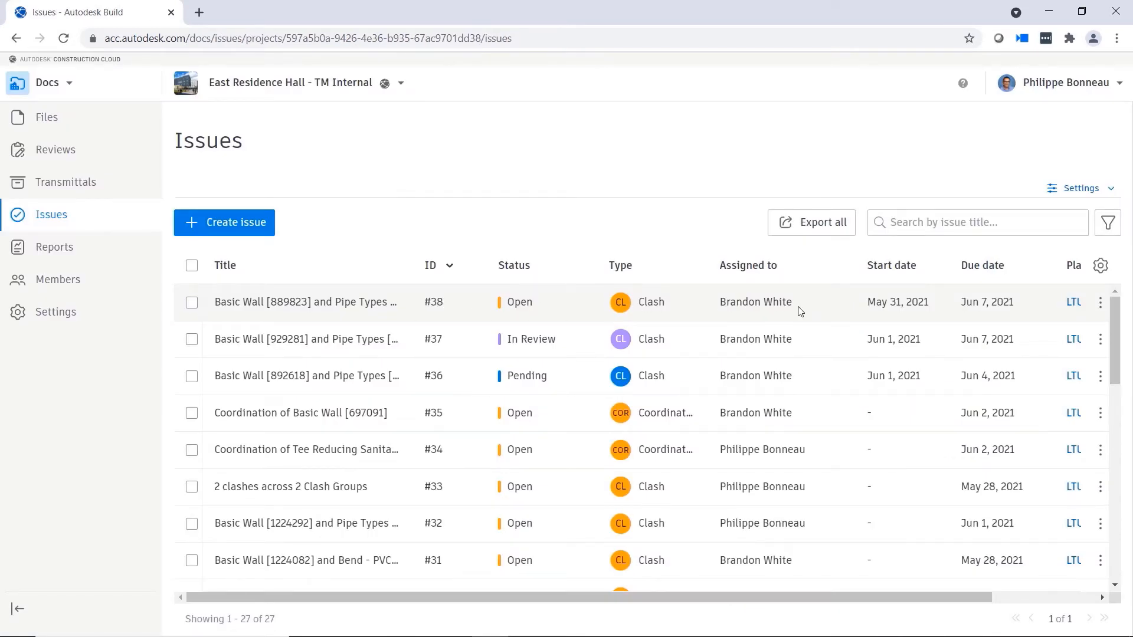
mouse_move(804, 312)
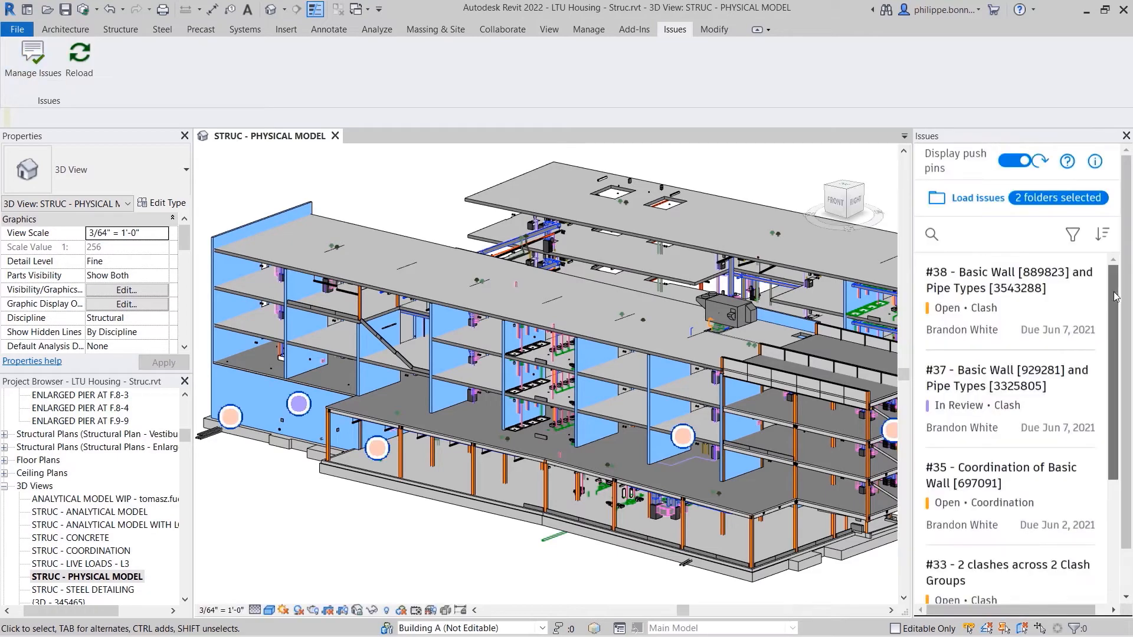
Locate issue #38 in Revit's structural model from the Issues list
scroll("down", 3)
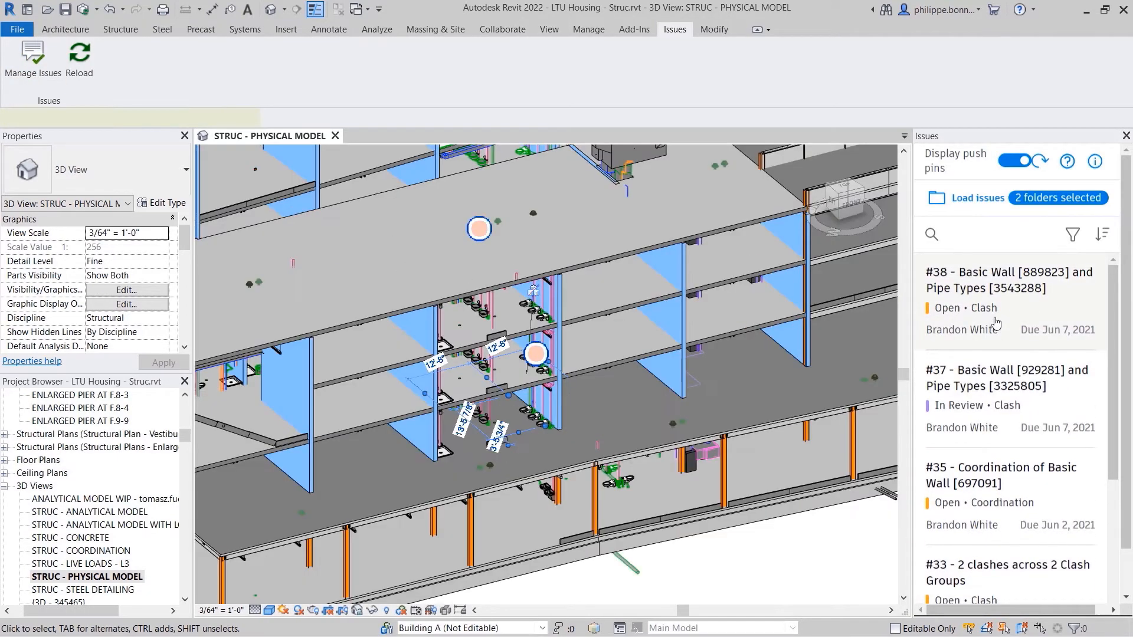
left_click(1006, 289)
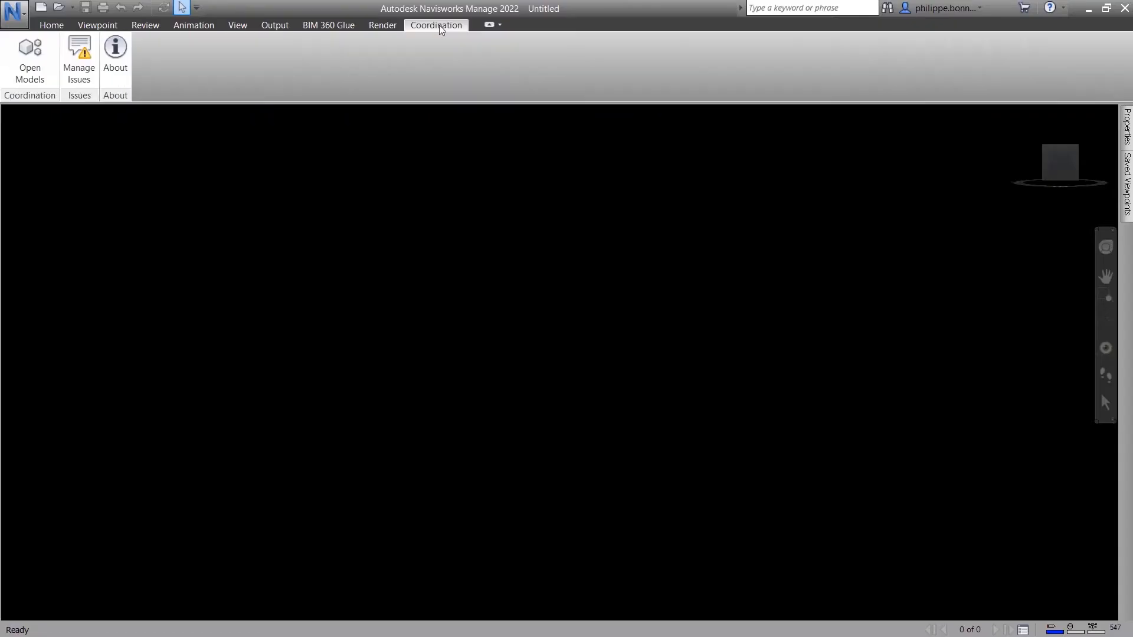
Open PLUMBING and STRUC - PHYSICAL MODEL from the Building TM coordination space
left_click(29, 61)
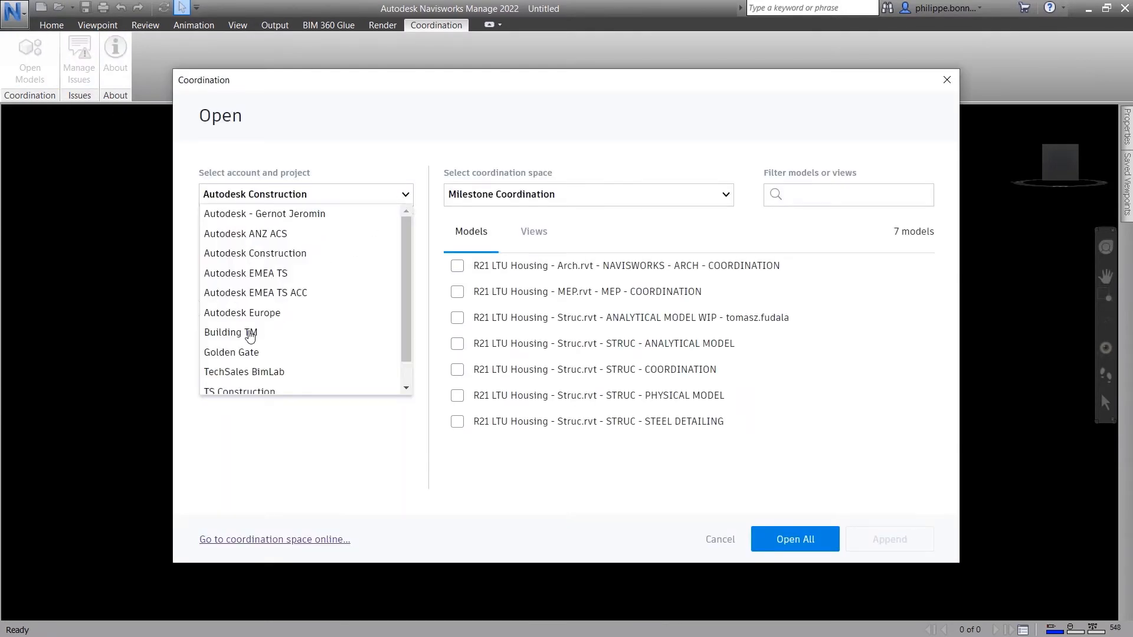
left_click(229, 331)
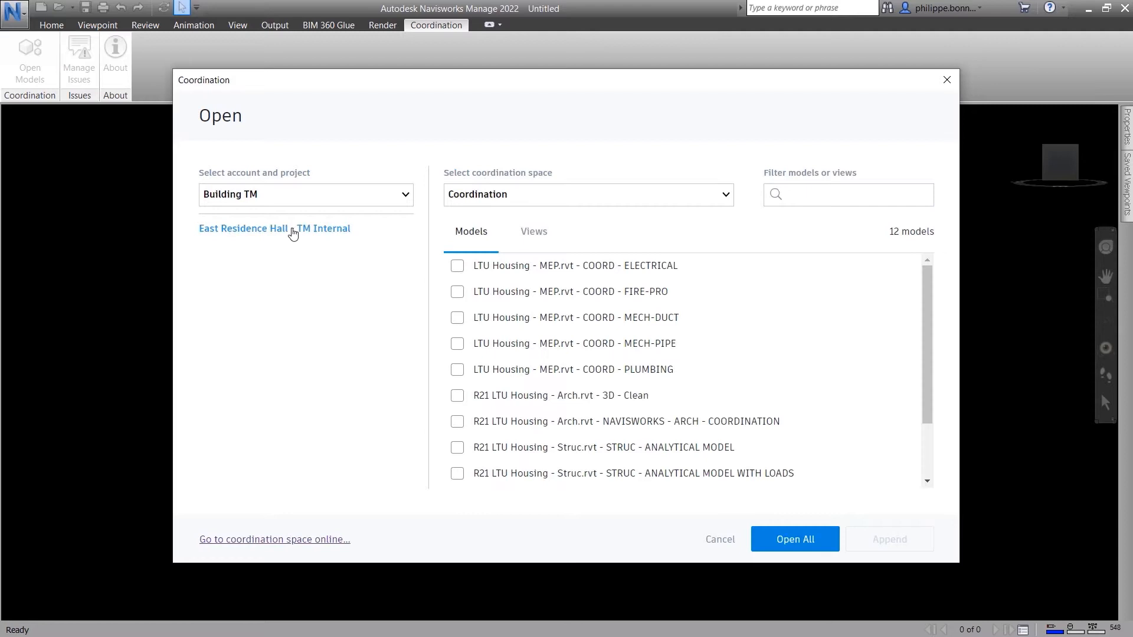
left_click(725, 196)
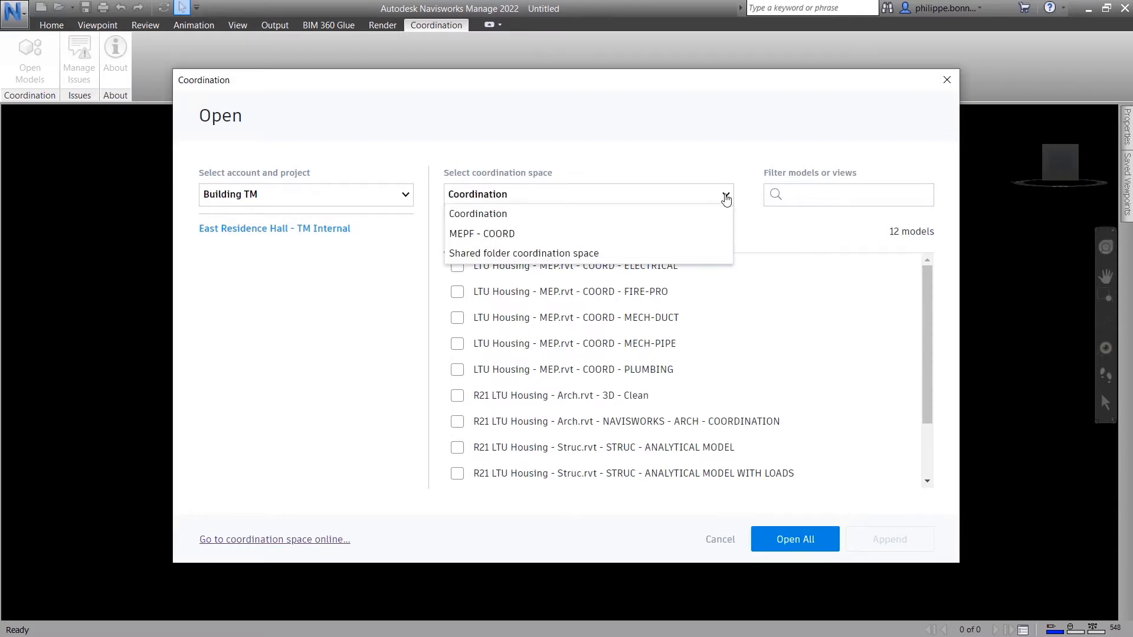
left_click(457, 370)
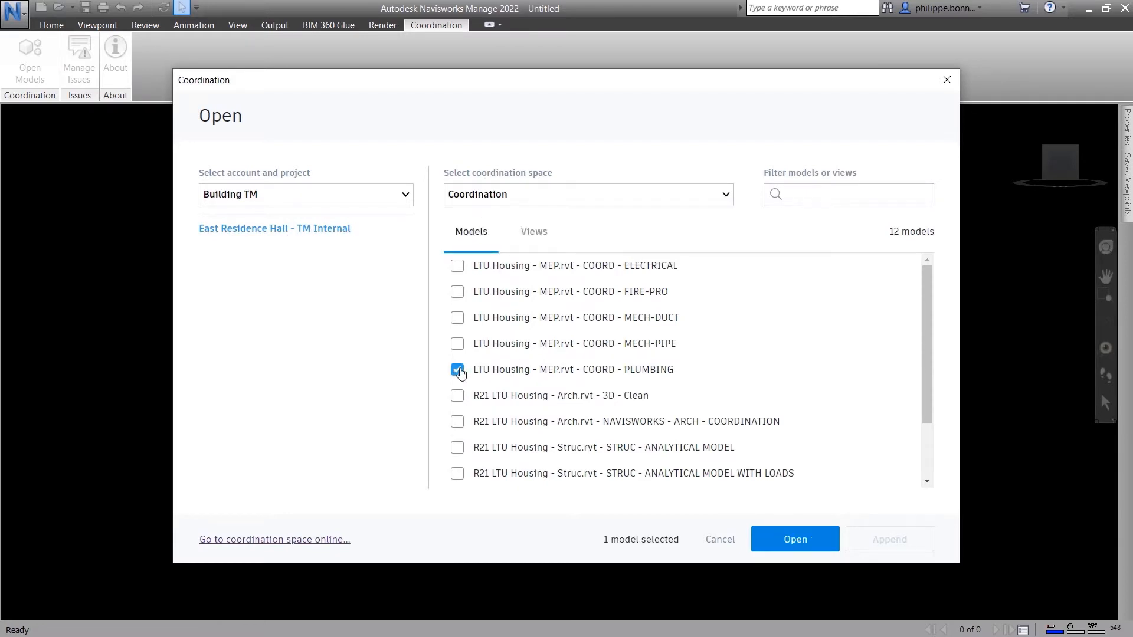
left_click(456, 474)
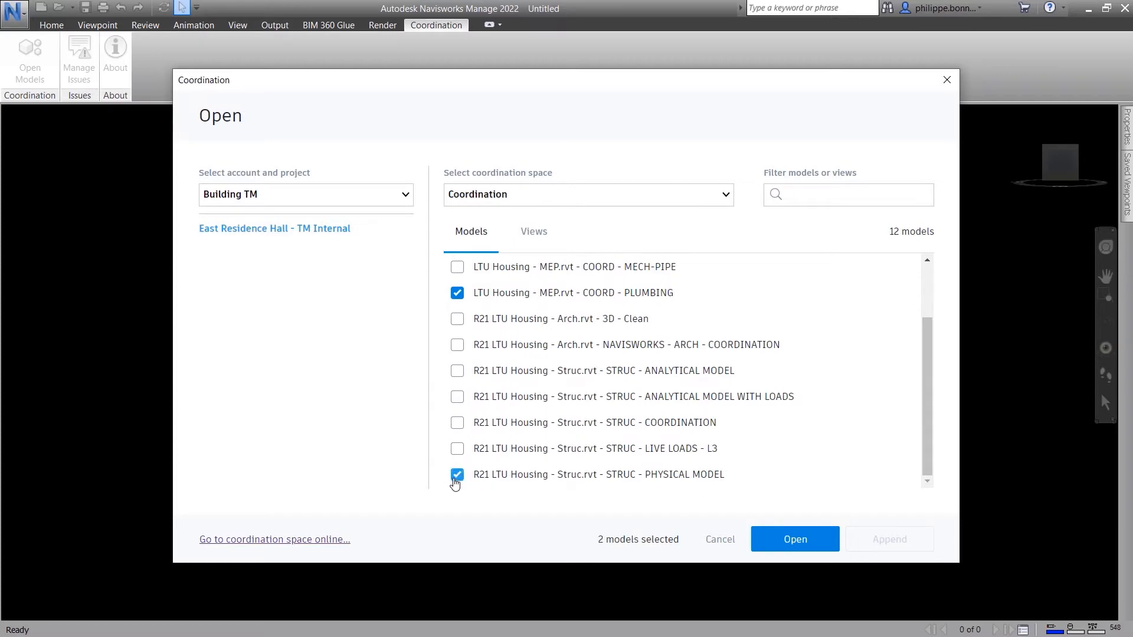
left_click(793, 538)
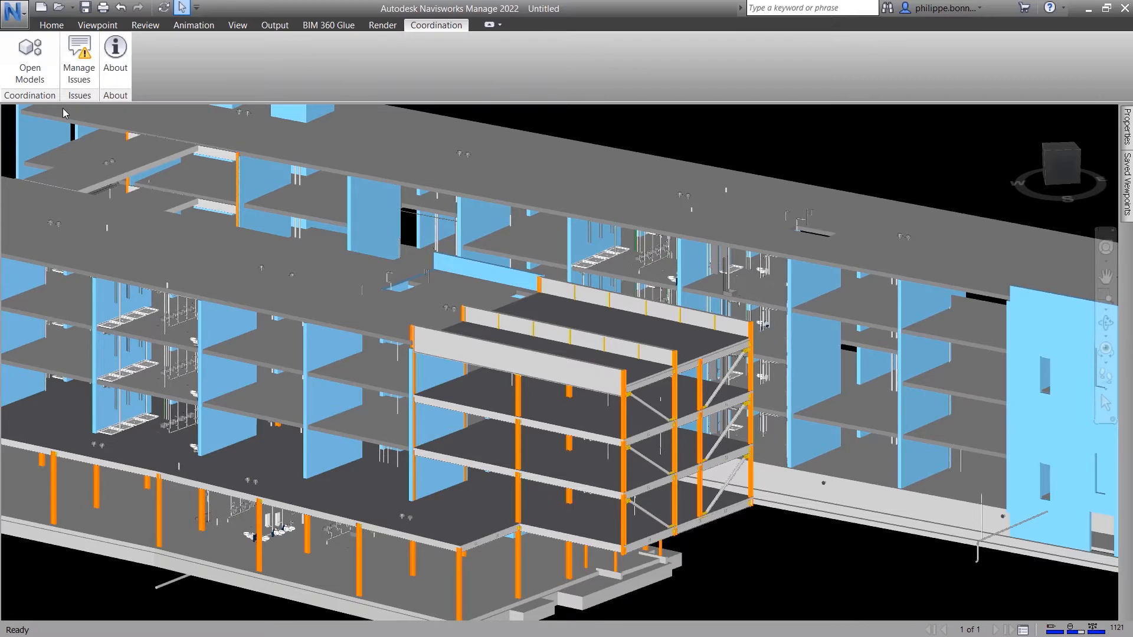
Browse the Home tools, then display the Coordination ribbon features
left_click(52, 25)
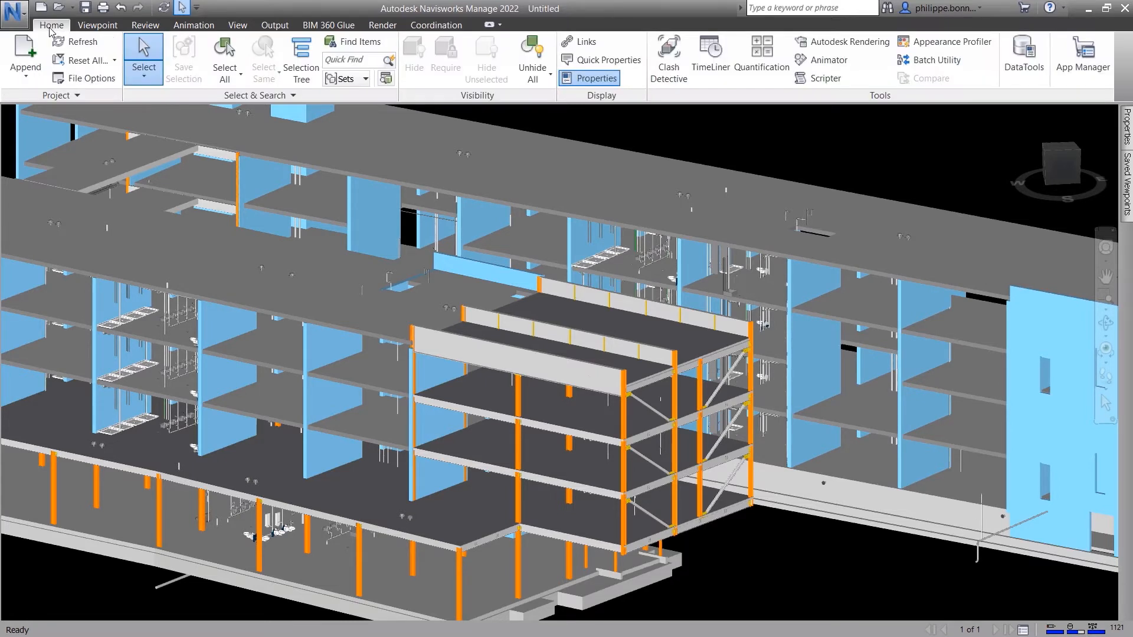
mouse_move(705, 127)
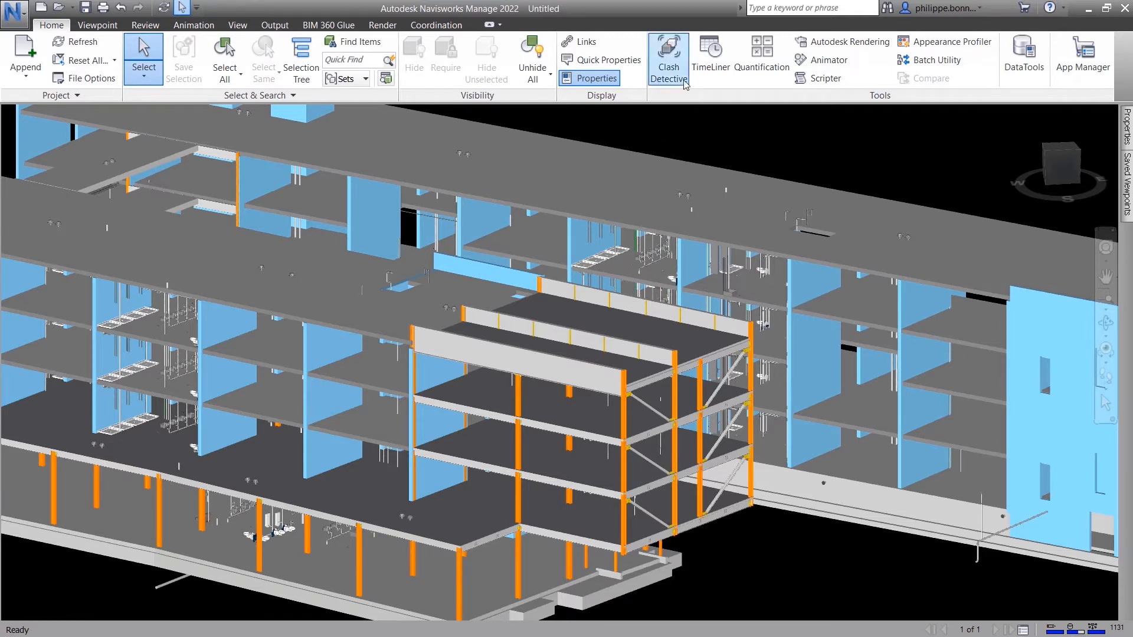
mouse_move(697, 103)
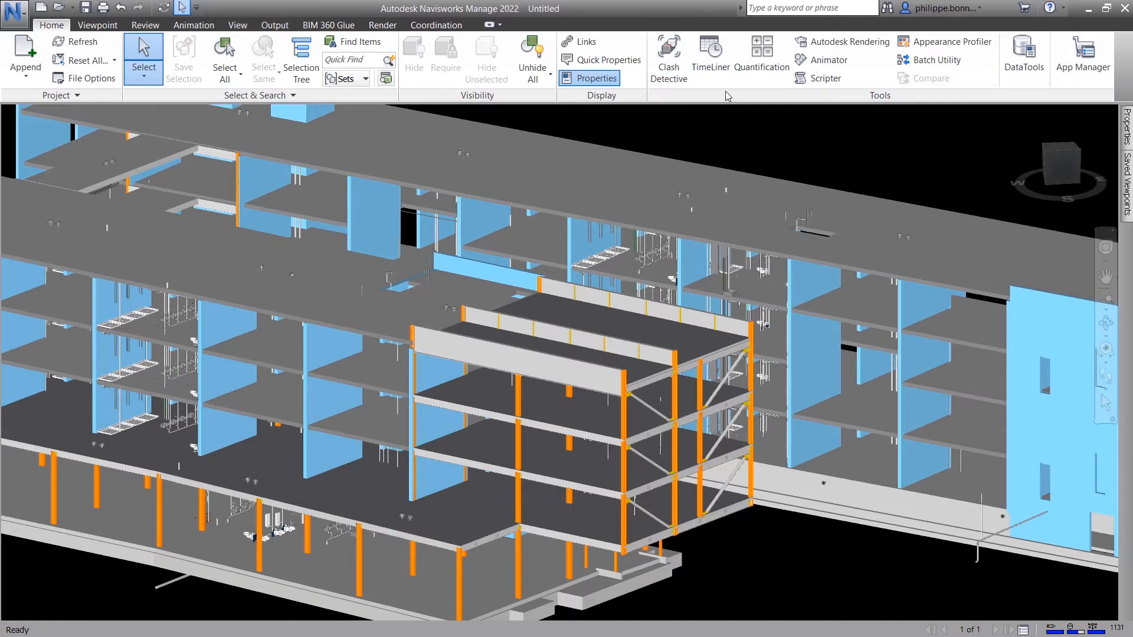
mouse_move(710, 57)
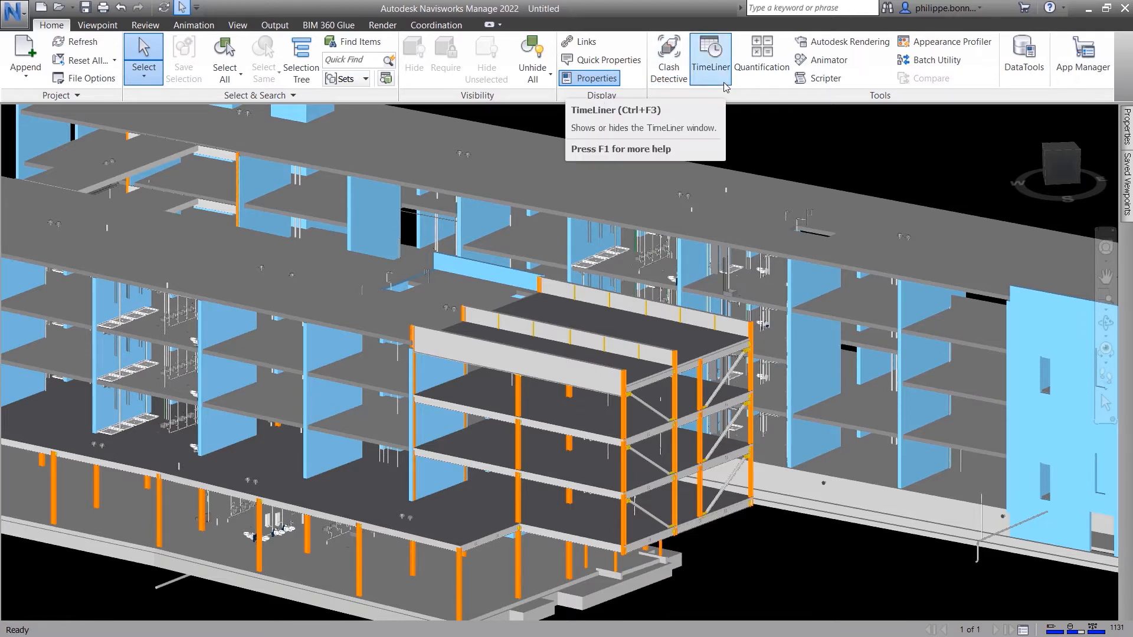
mouse_move(732, 121)
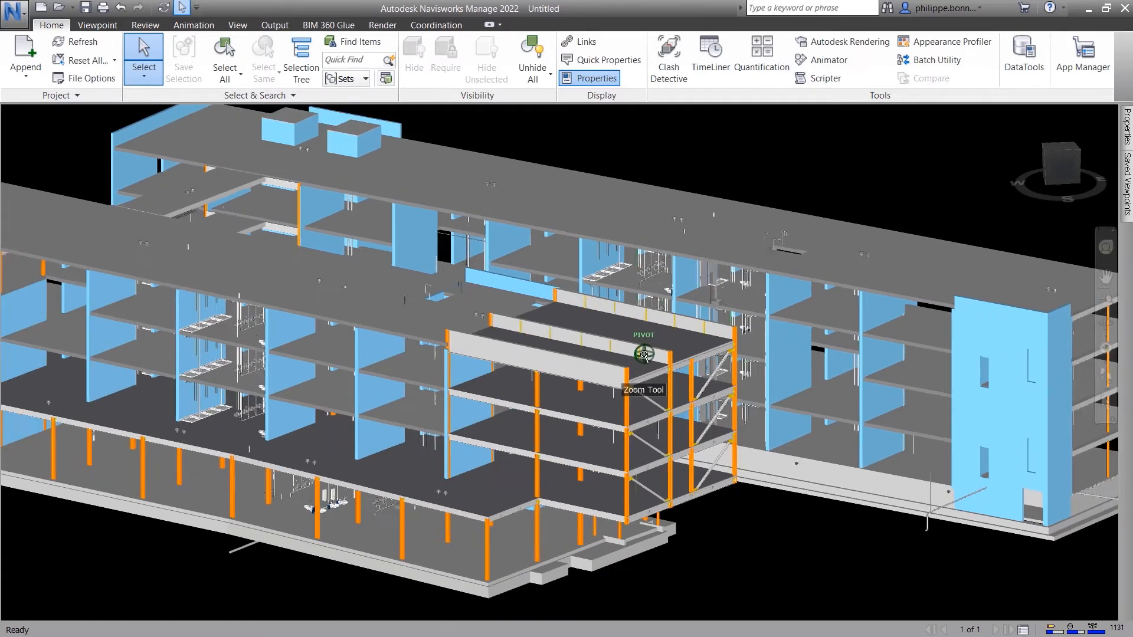
left_click(436, 25)
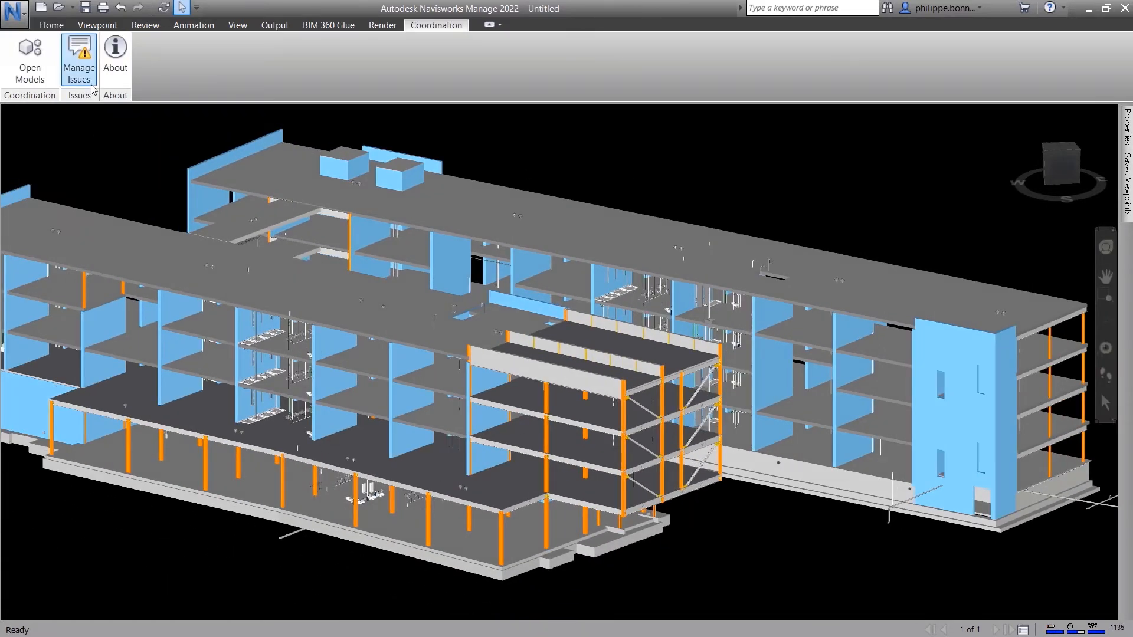
Open Clash Detective showing the new MEP vs Structural test
left_click(78, 59)
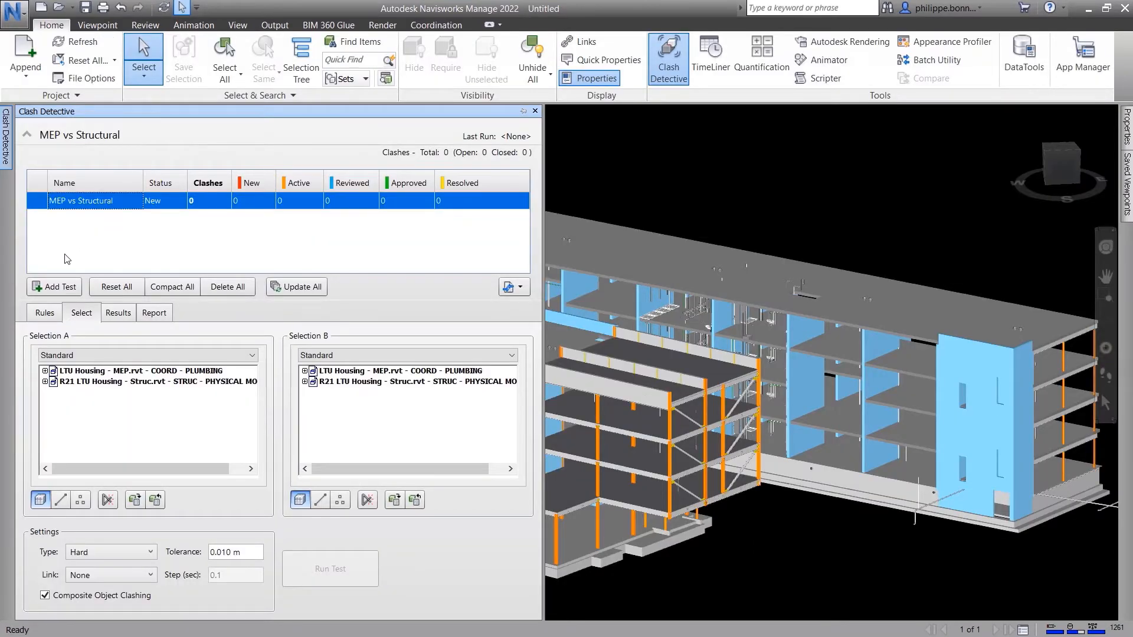
Review rules and import/export options, then test Pipes against Structural Framing
left_click(44, 312)
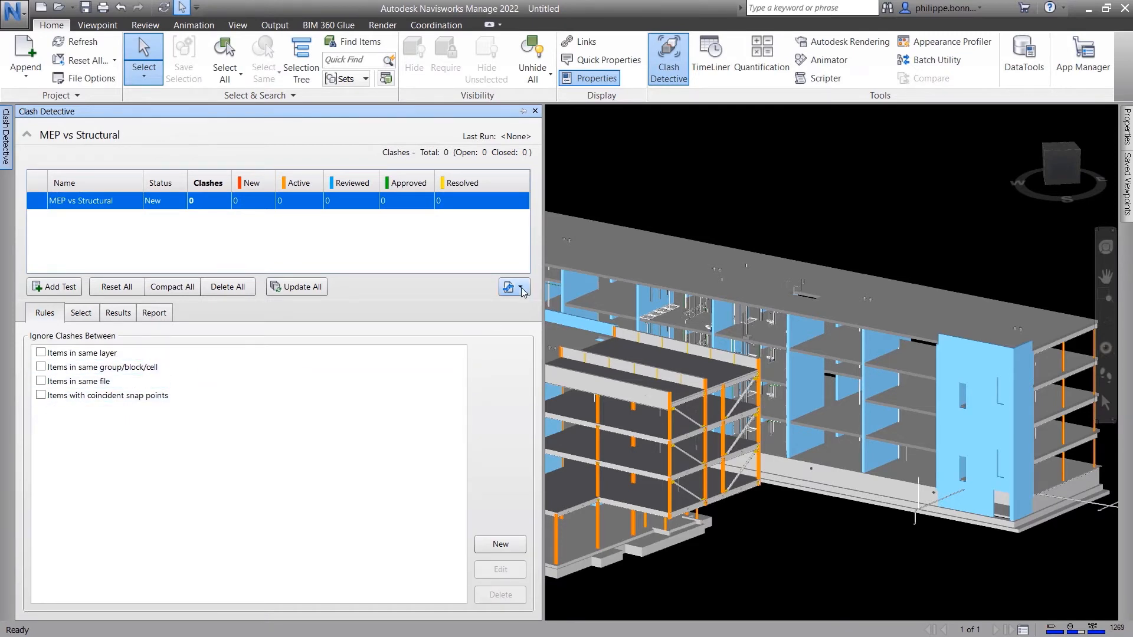
left_click(522, 287)
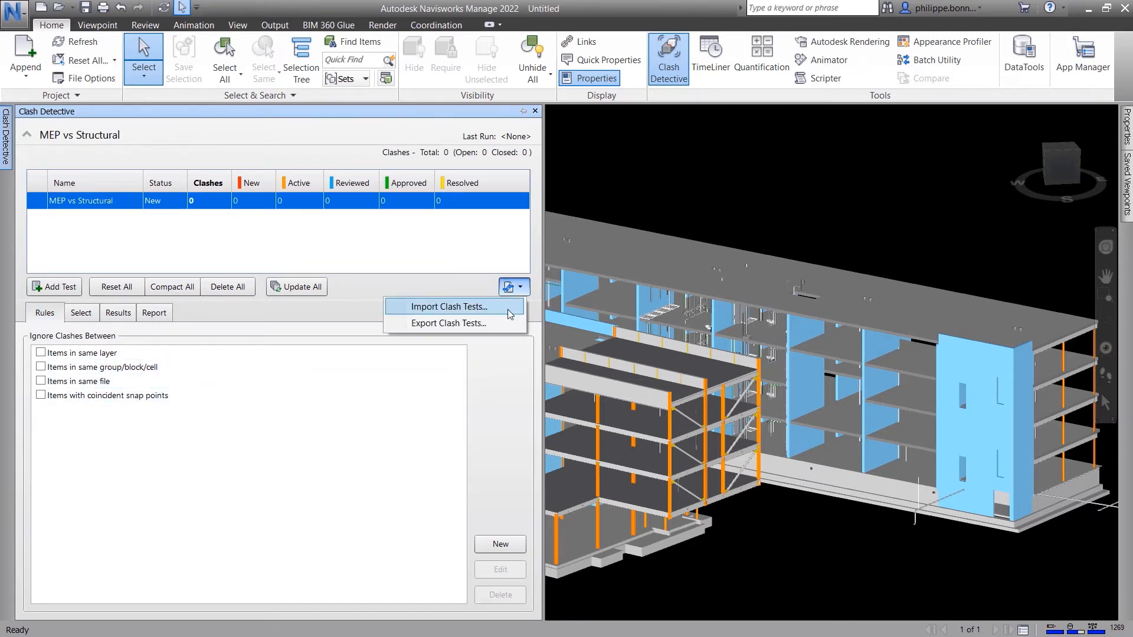
left_click(80, 312)
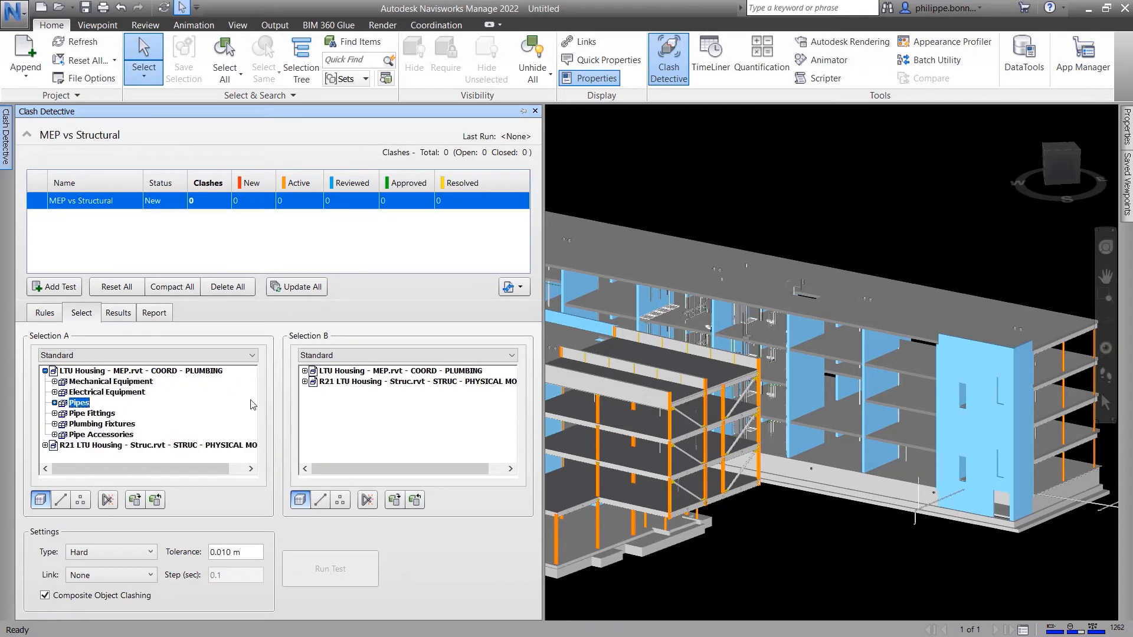
left_click(364, 434)
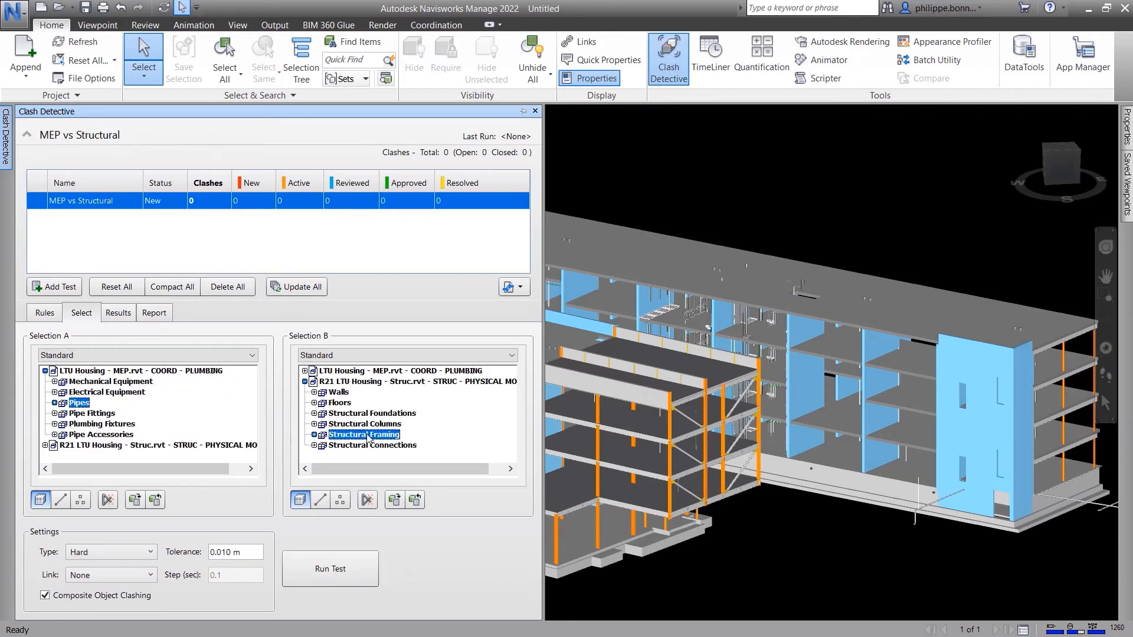
mouse_move(301, 500)
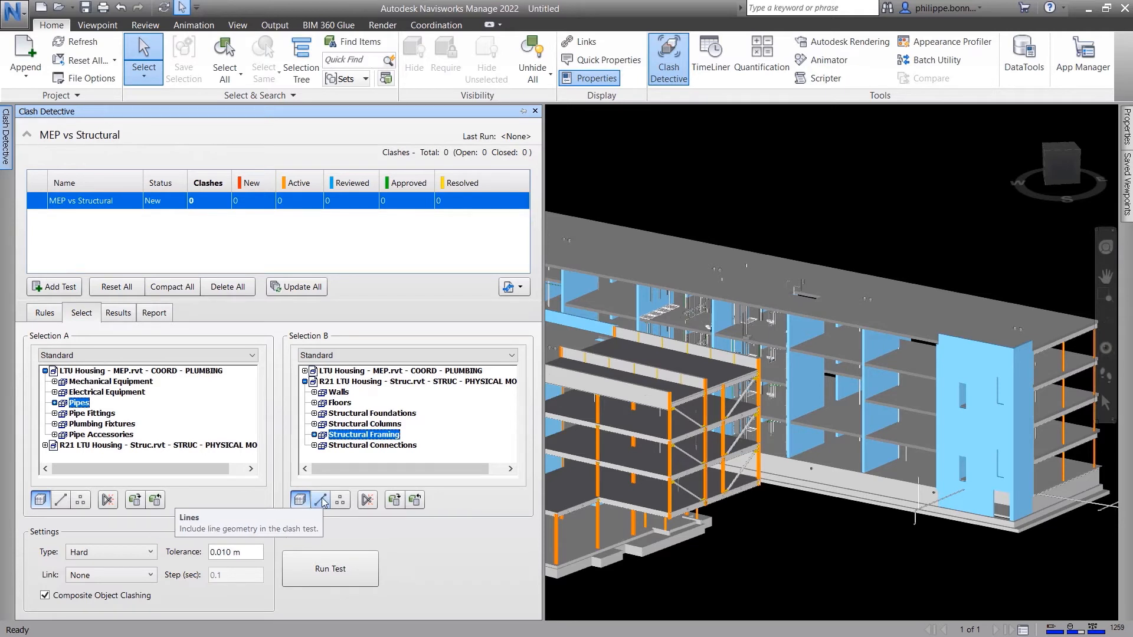
mouse_move(339, 500)
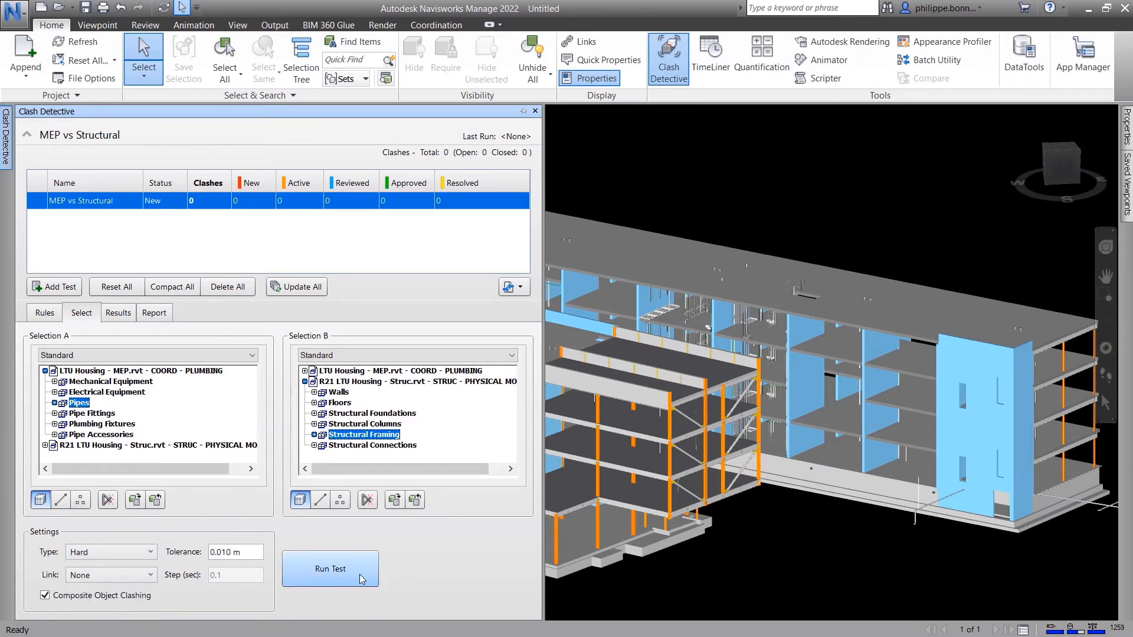
Run MEP vs Structural, finding 25 clashes, and compare Hide Other with Dim Other
left_click(330, 569)
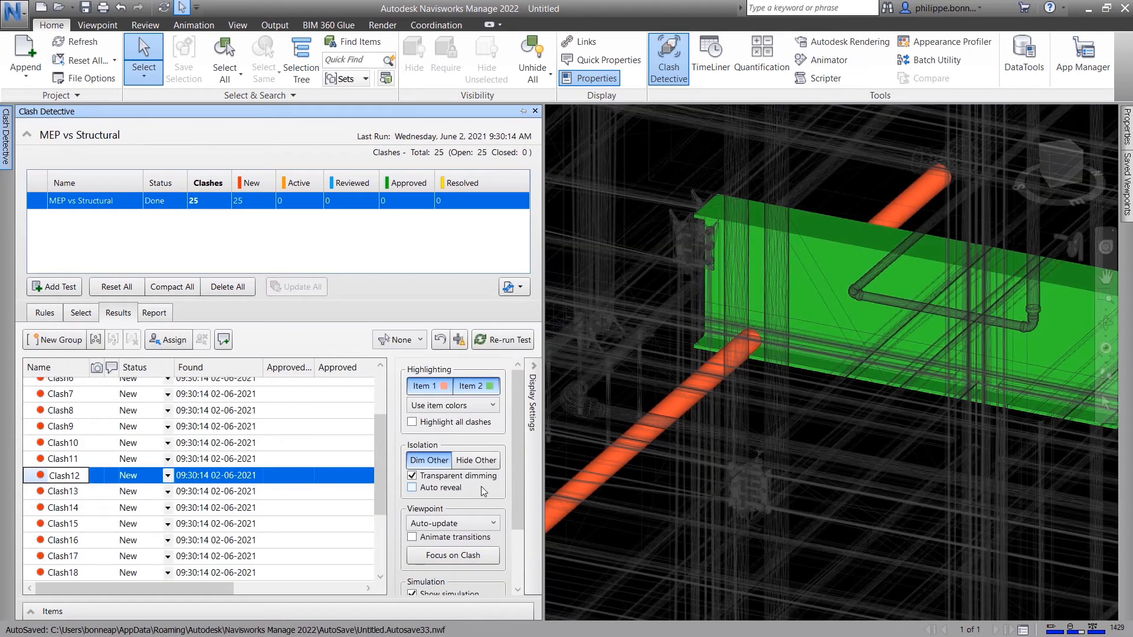
left_click(475, 460)
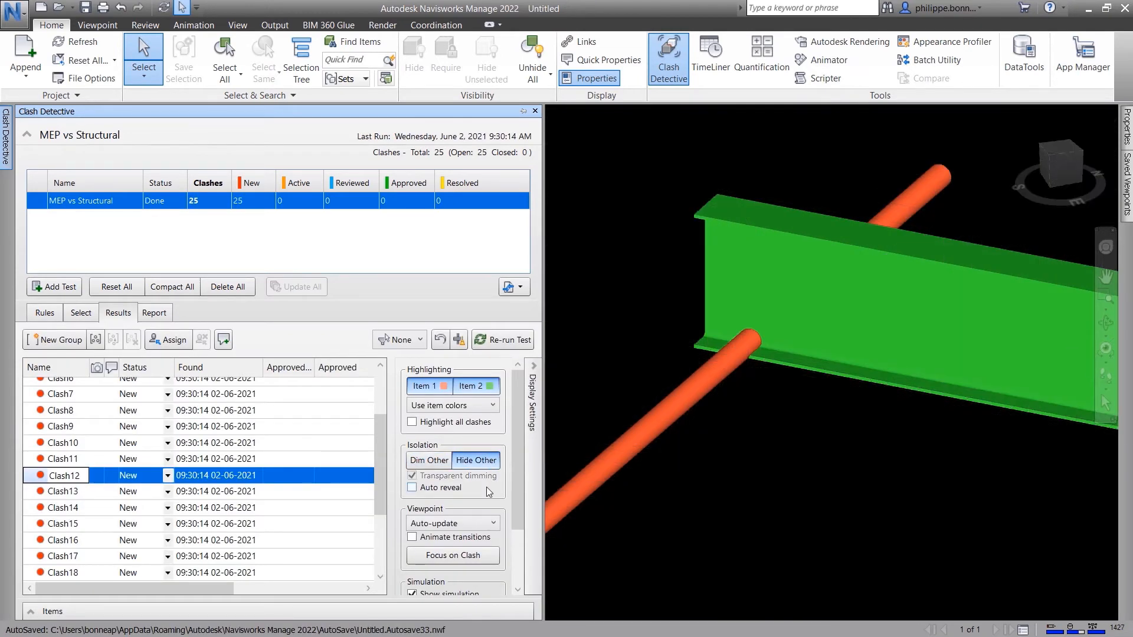
left_click(427, 460)
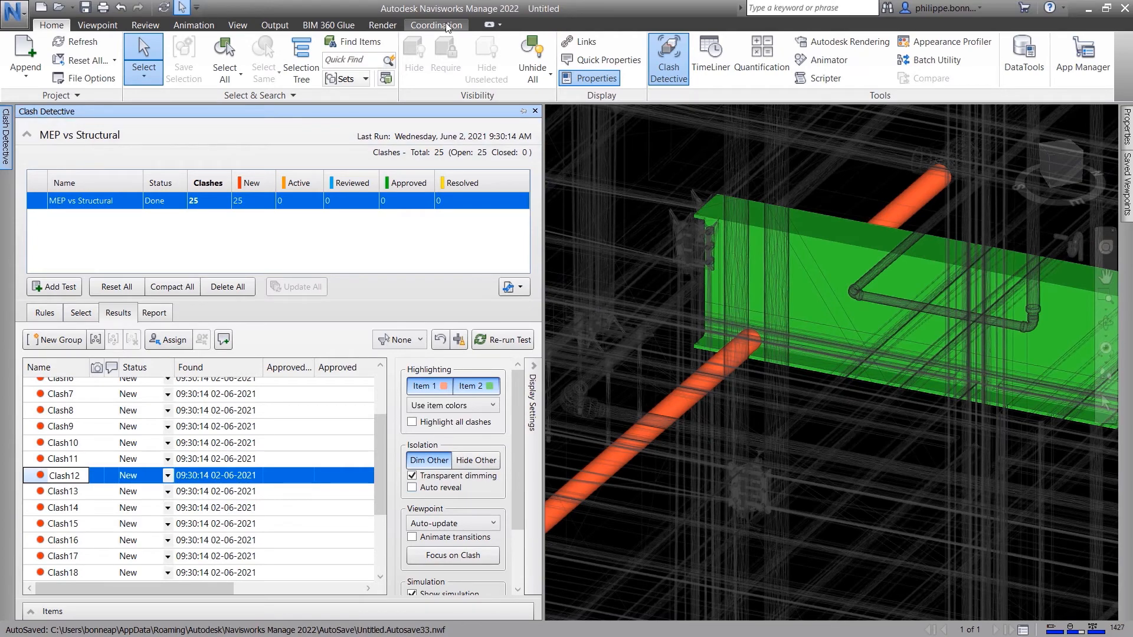
left_click(435, 25)
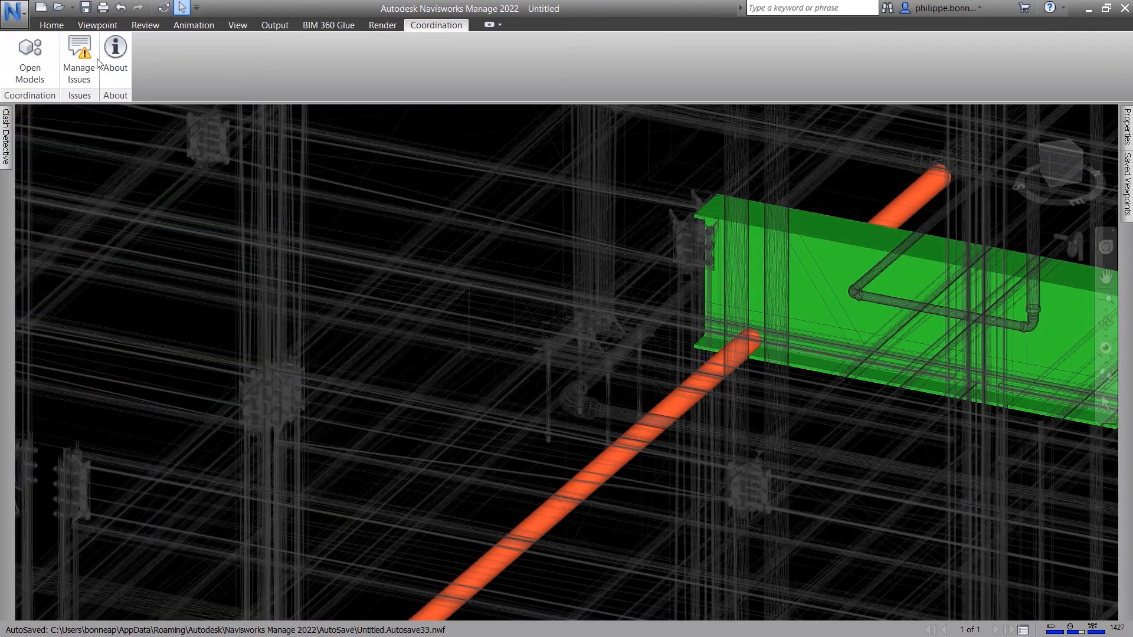
Open the issues list and view Issue #39, Steel Beam Conflict with Pipe
left_click(78, 59)
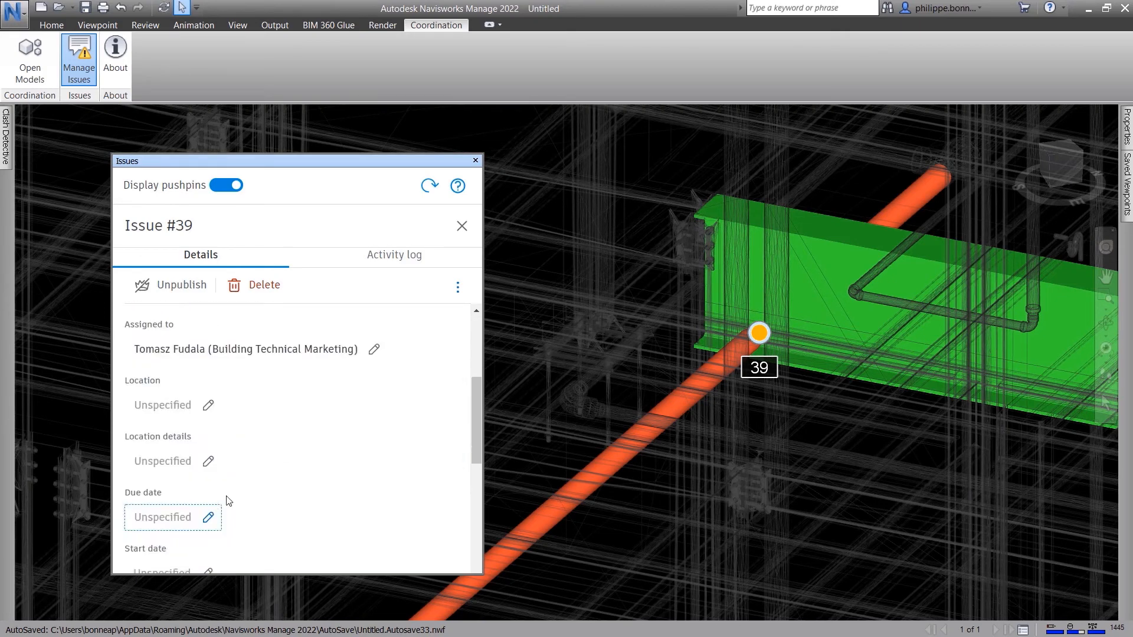
left_click(461, 225)
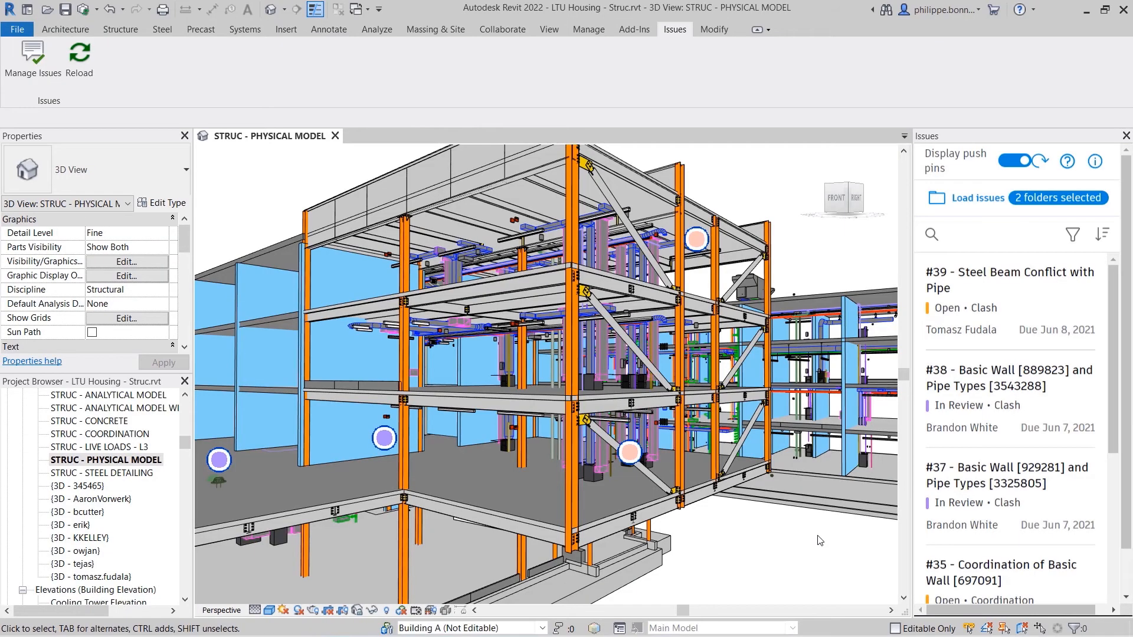
mouse_move(1055, 299)
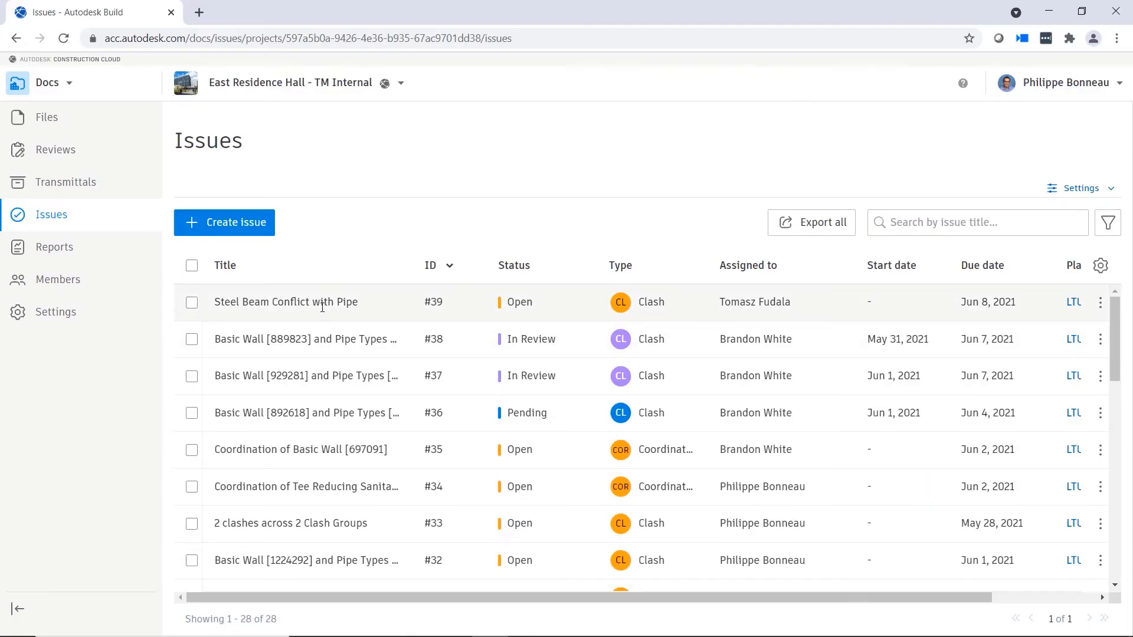
mouse_move(547, 310)
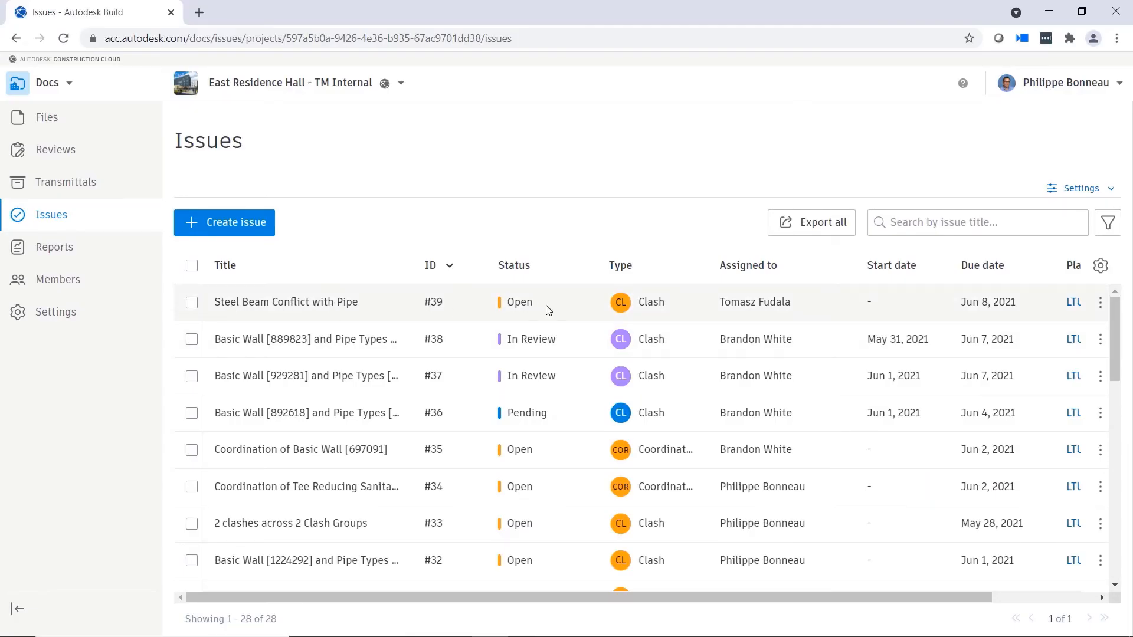
mouse_move(854, 318)
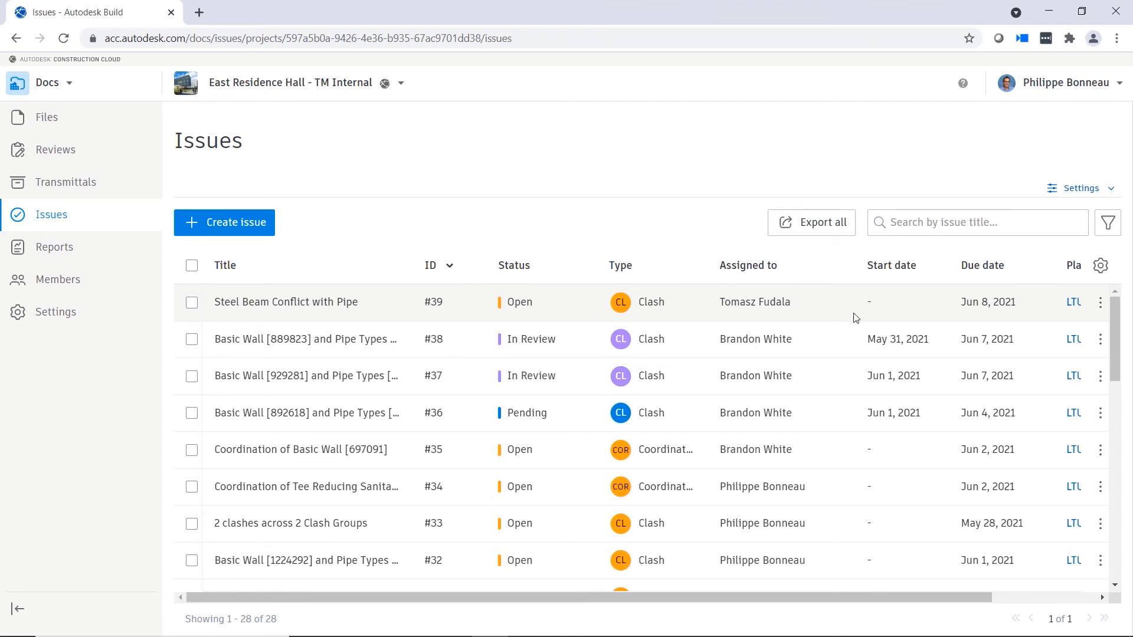
mouse_move(398, 322)
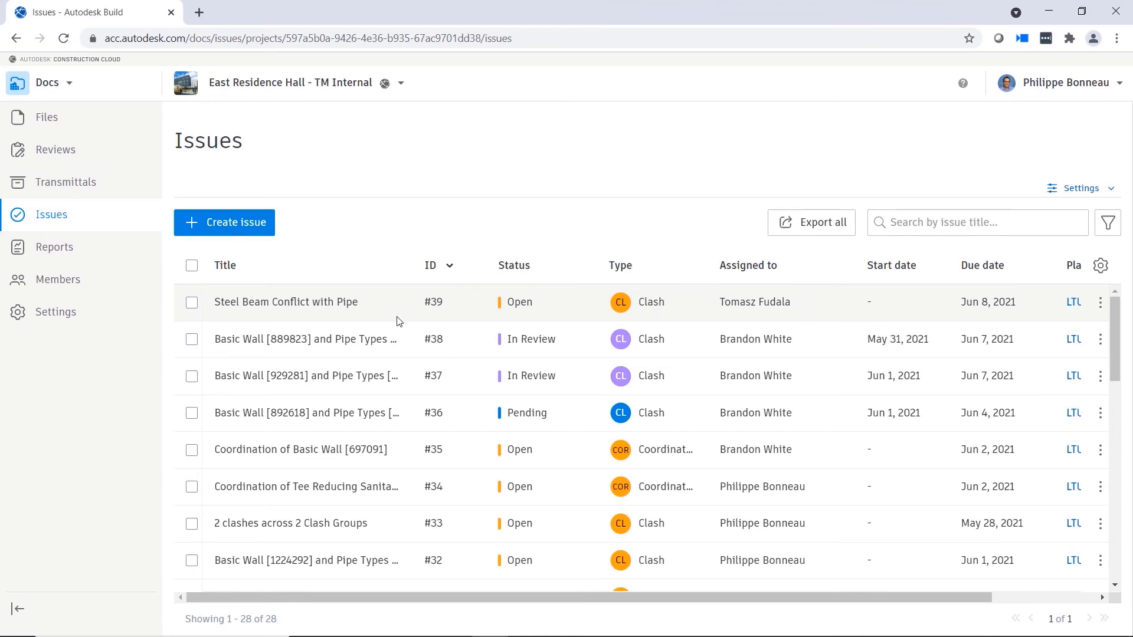
left_click(284, 302)
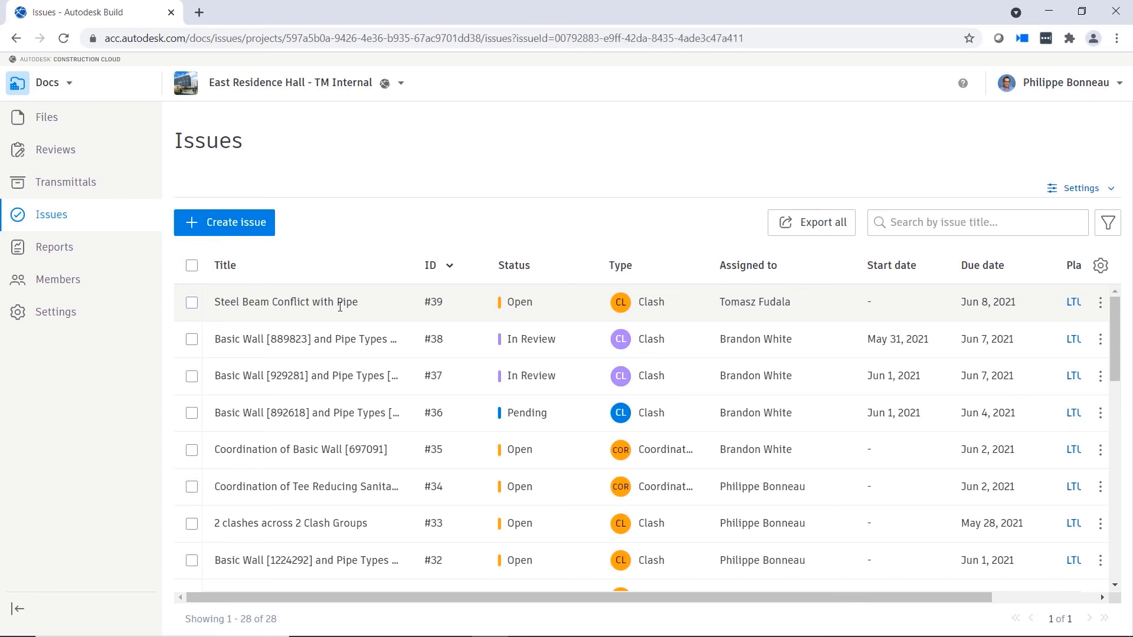
left_click(286, 302)
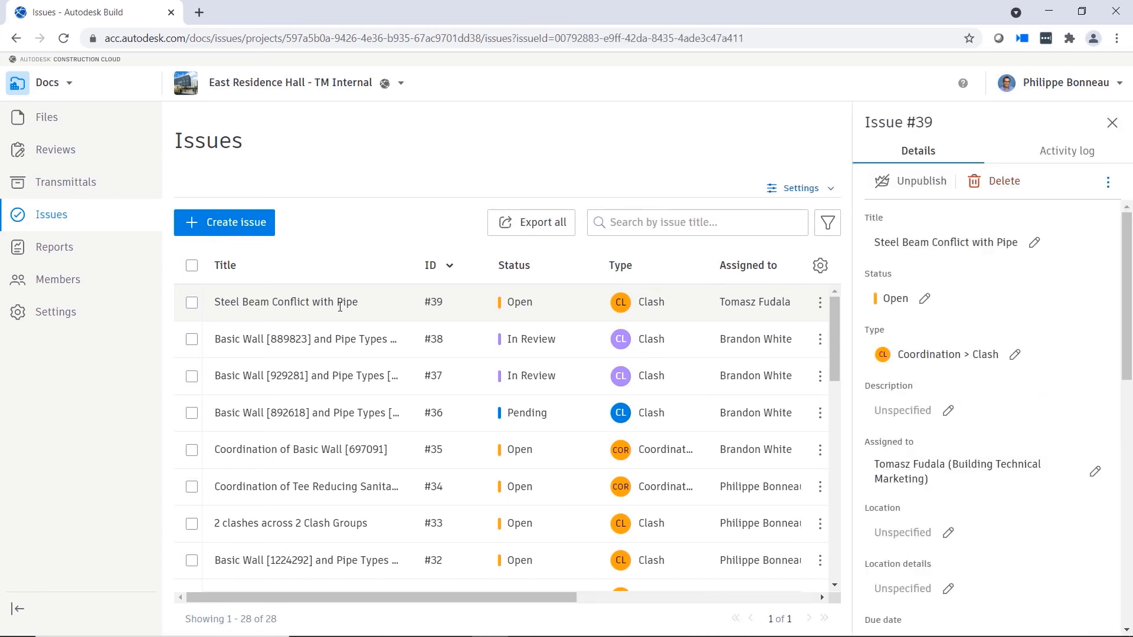
scroll("down", 3)
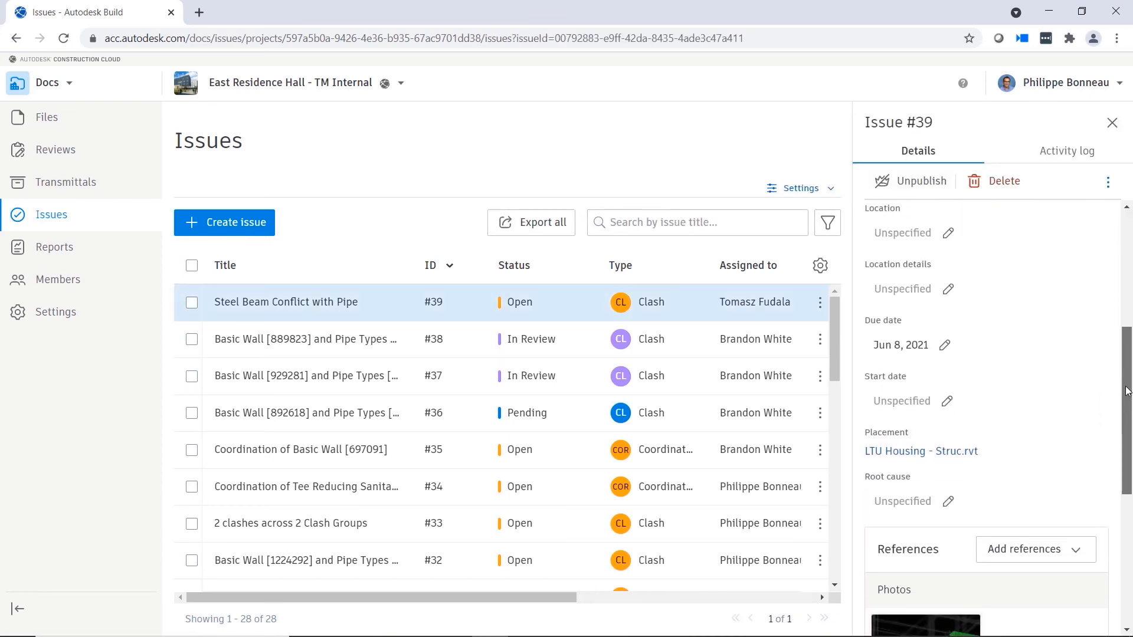
scroll("down", 3)
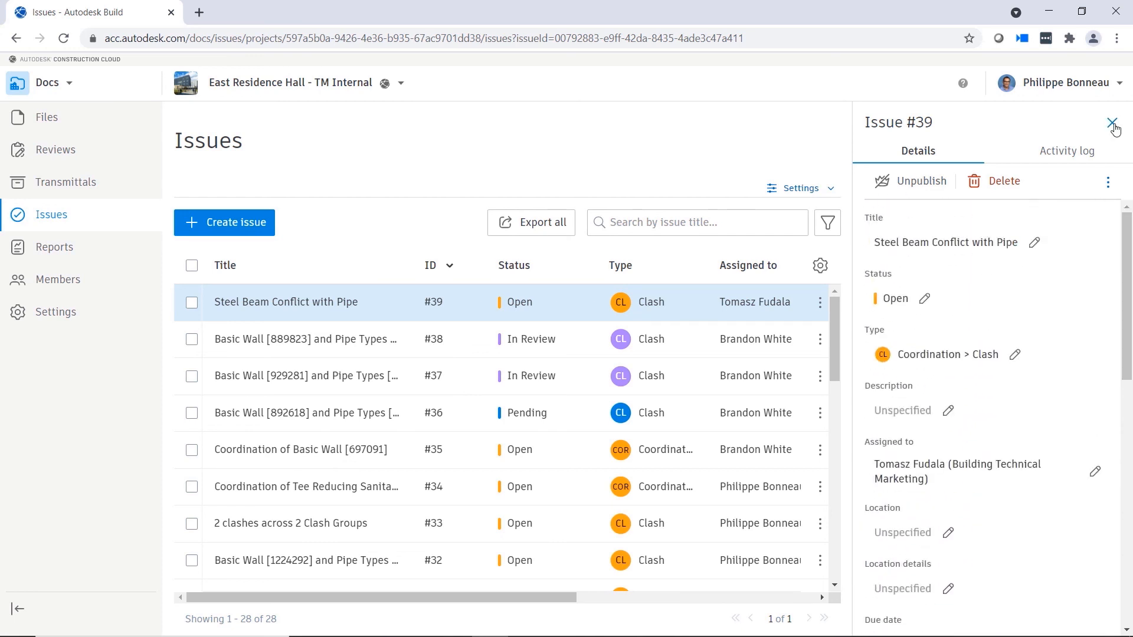
left_click(1113, 122)
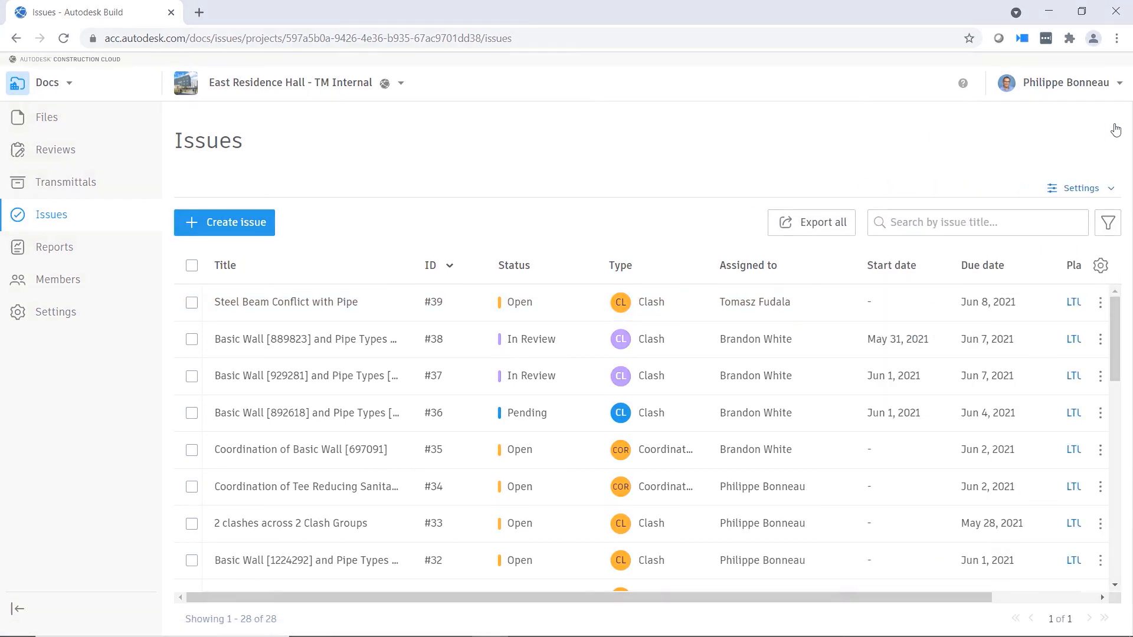